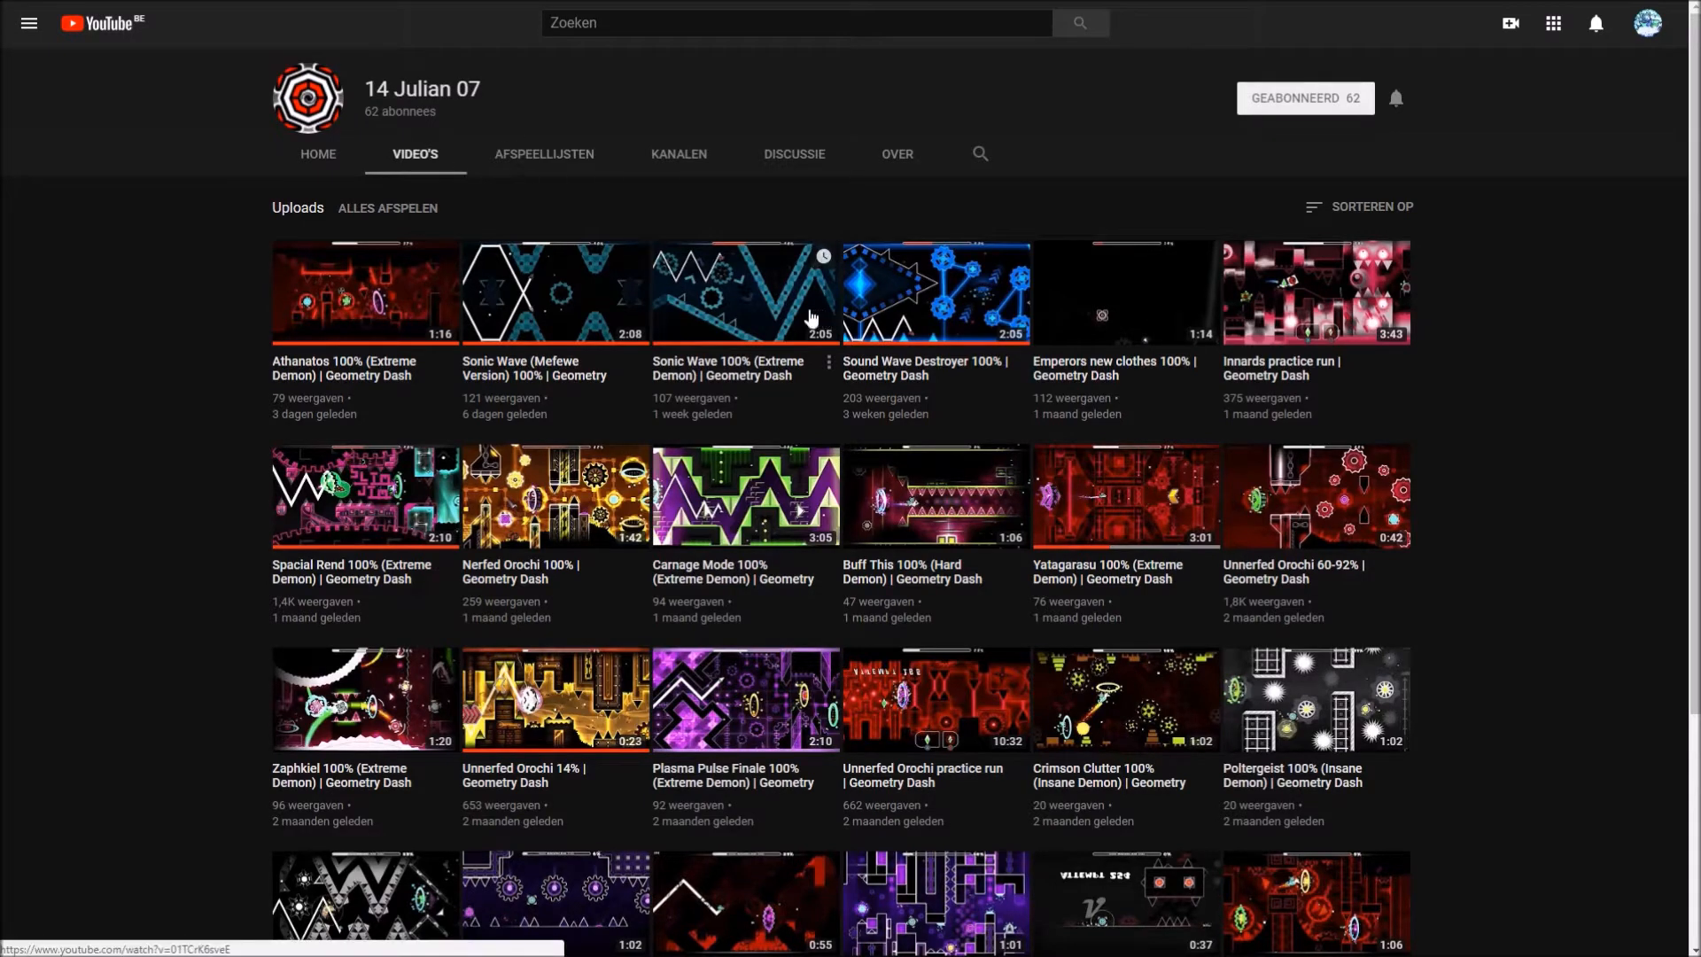
mouse_move(209, 323)
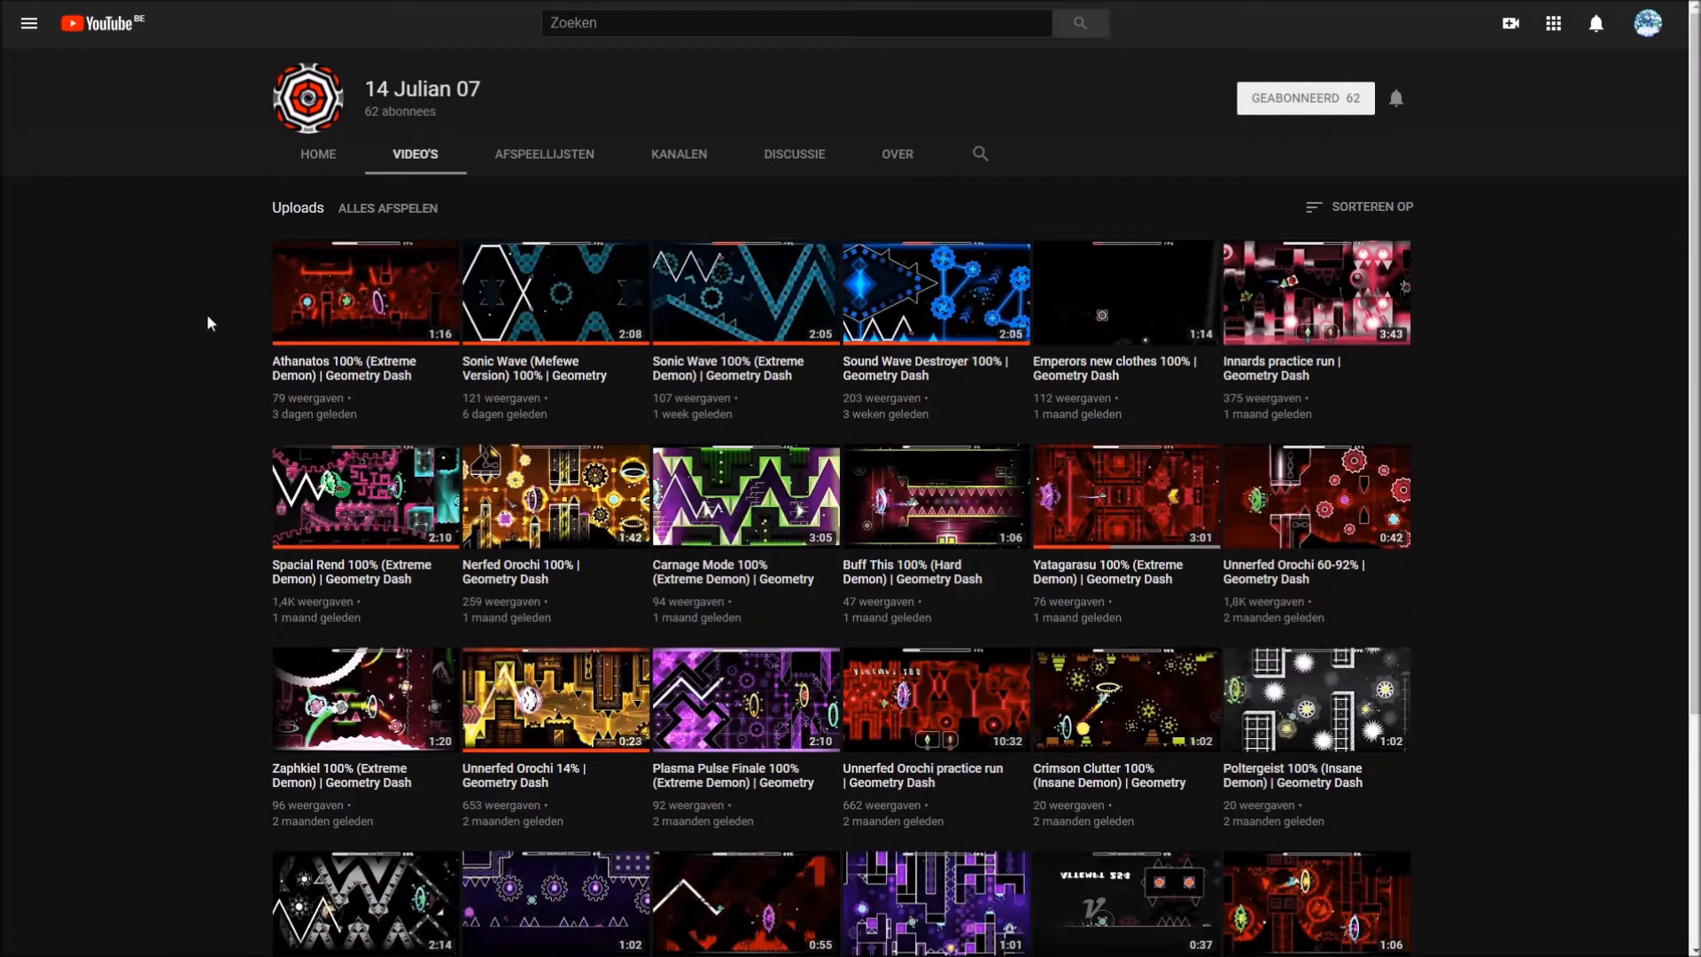
mouse_move(377, 216)
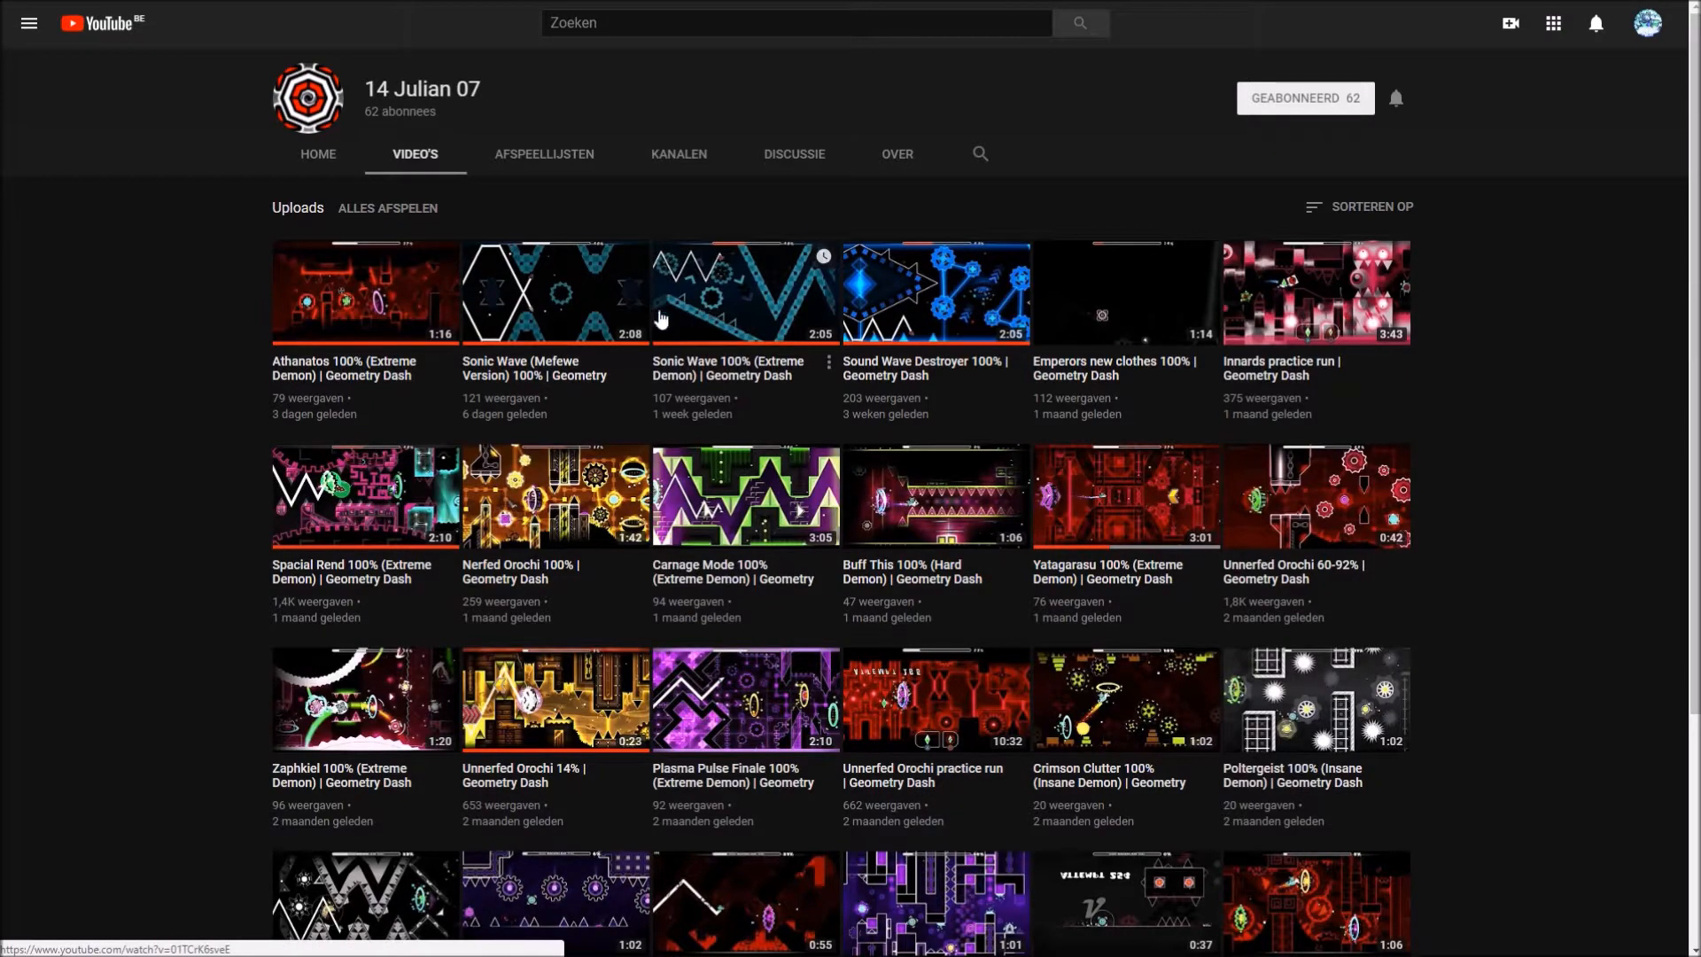
mouse_move(673, 317)
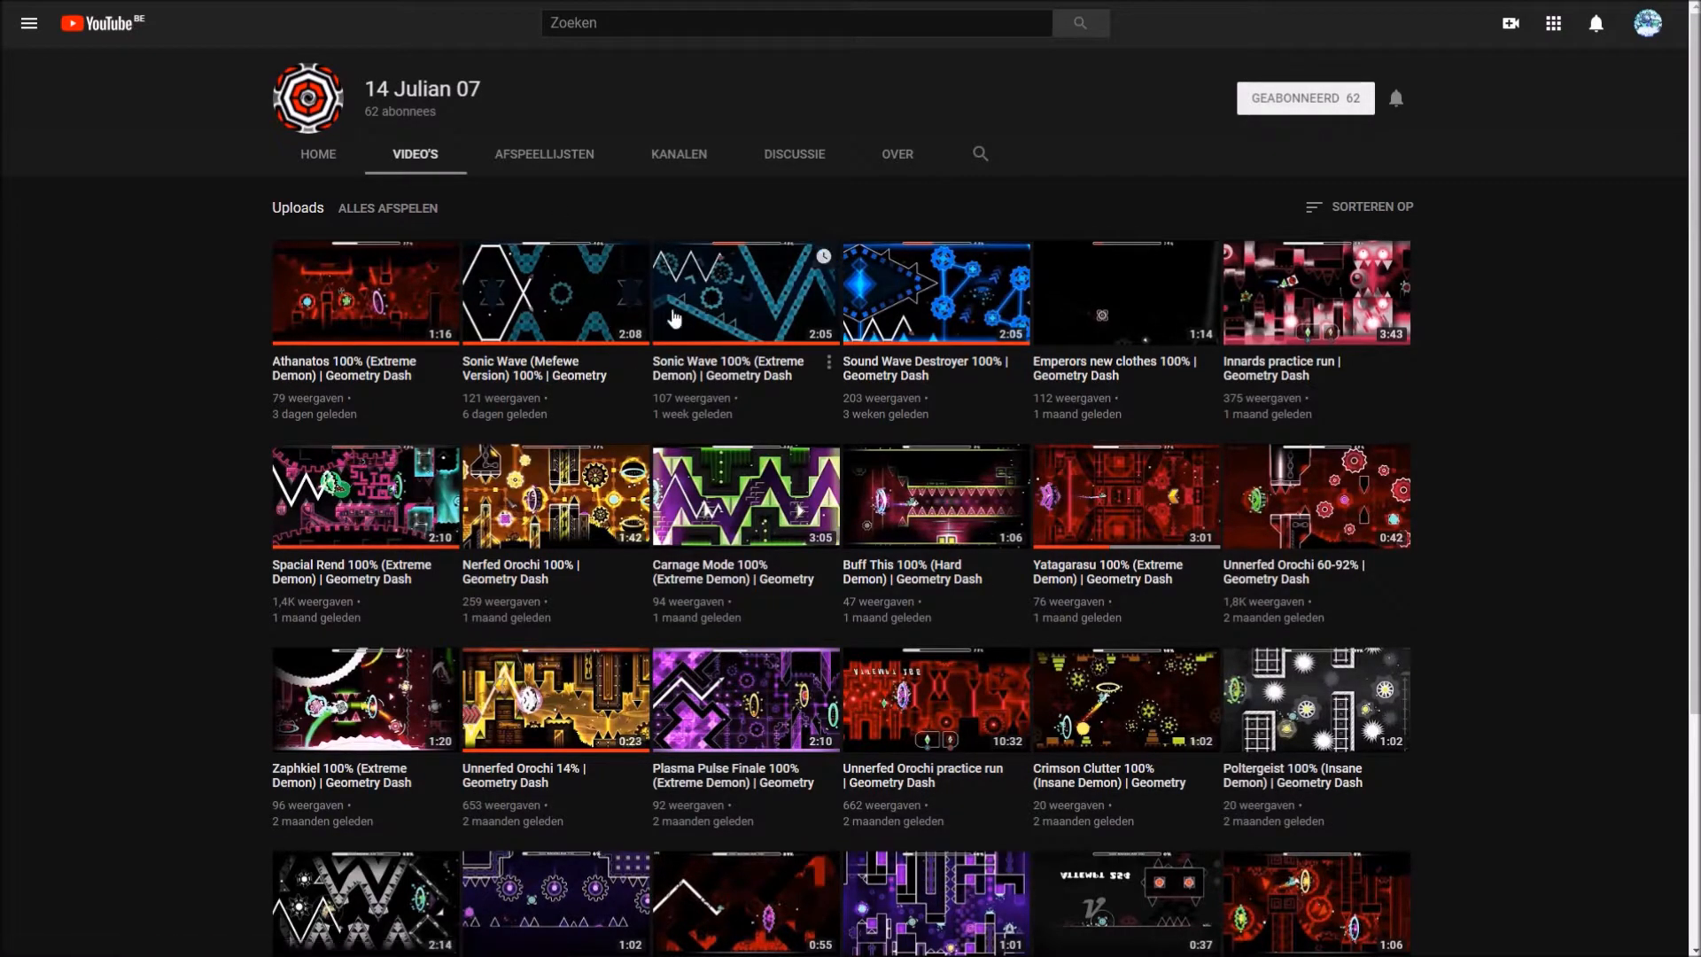
mouse_move(646, 313)
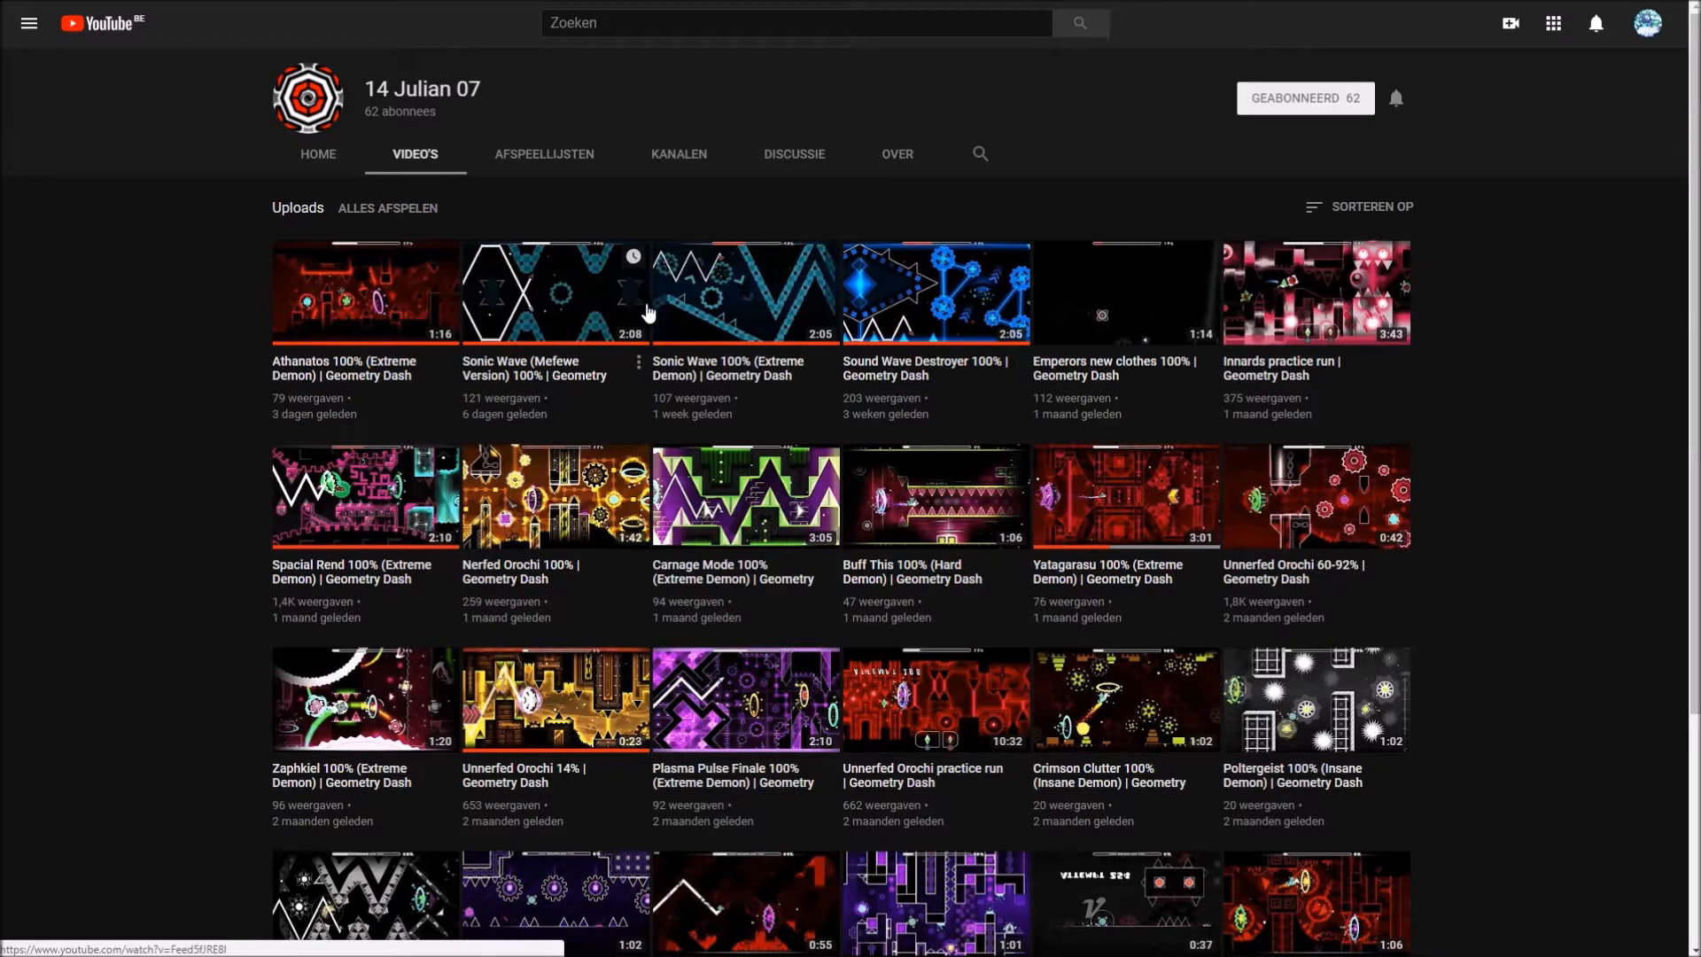
mouse_move(1028, 179)
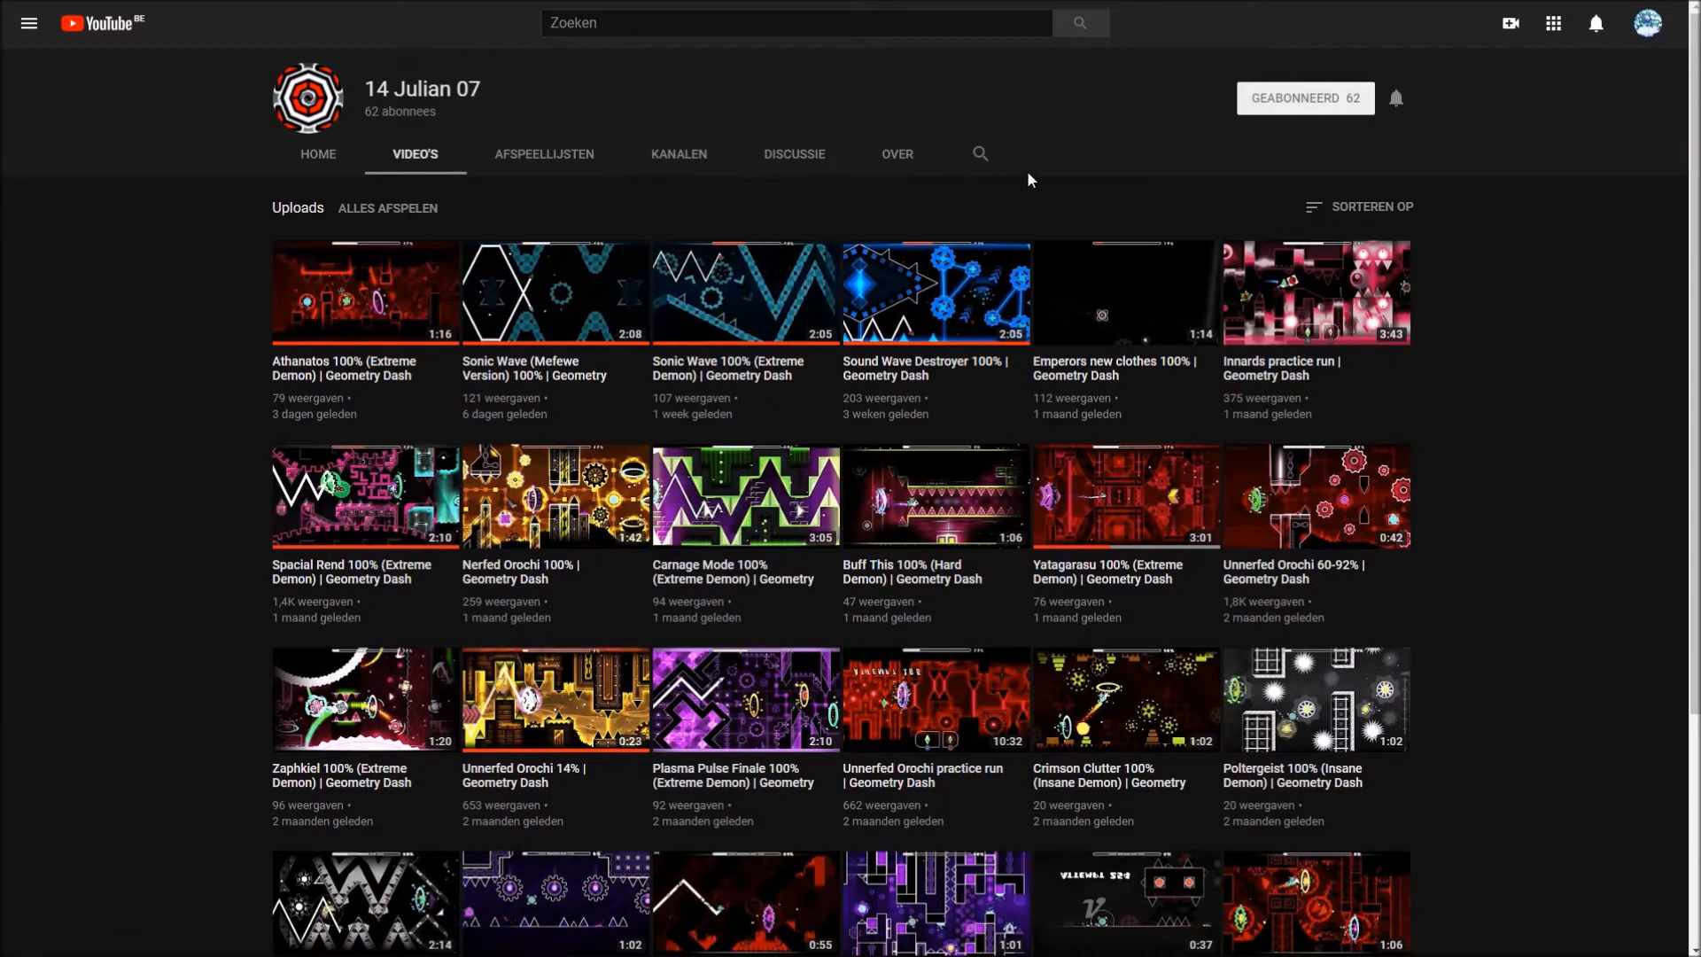
Step: Resume the paused Blast Processing level from the Geometry Dash pause screen
scroll(down, 3)
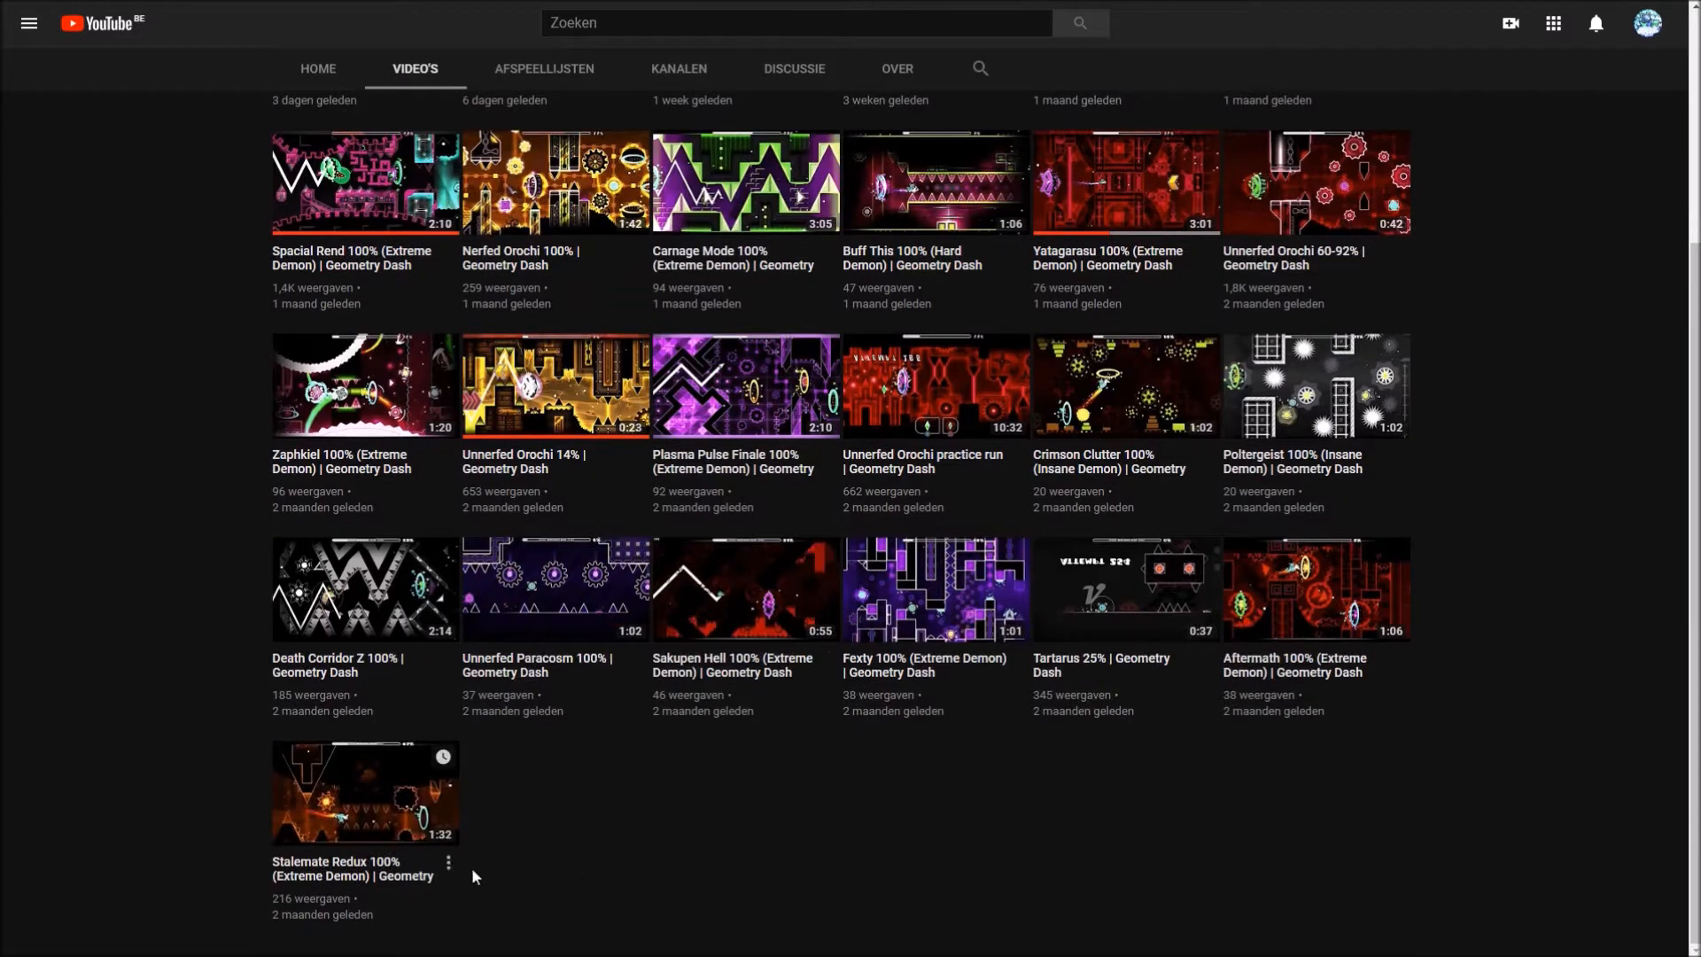
mouse_move(747, 796)
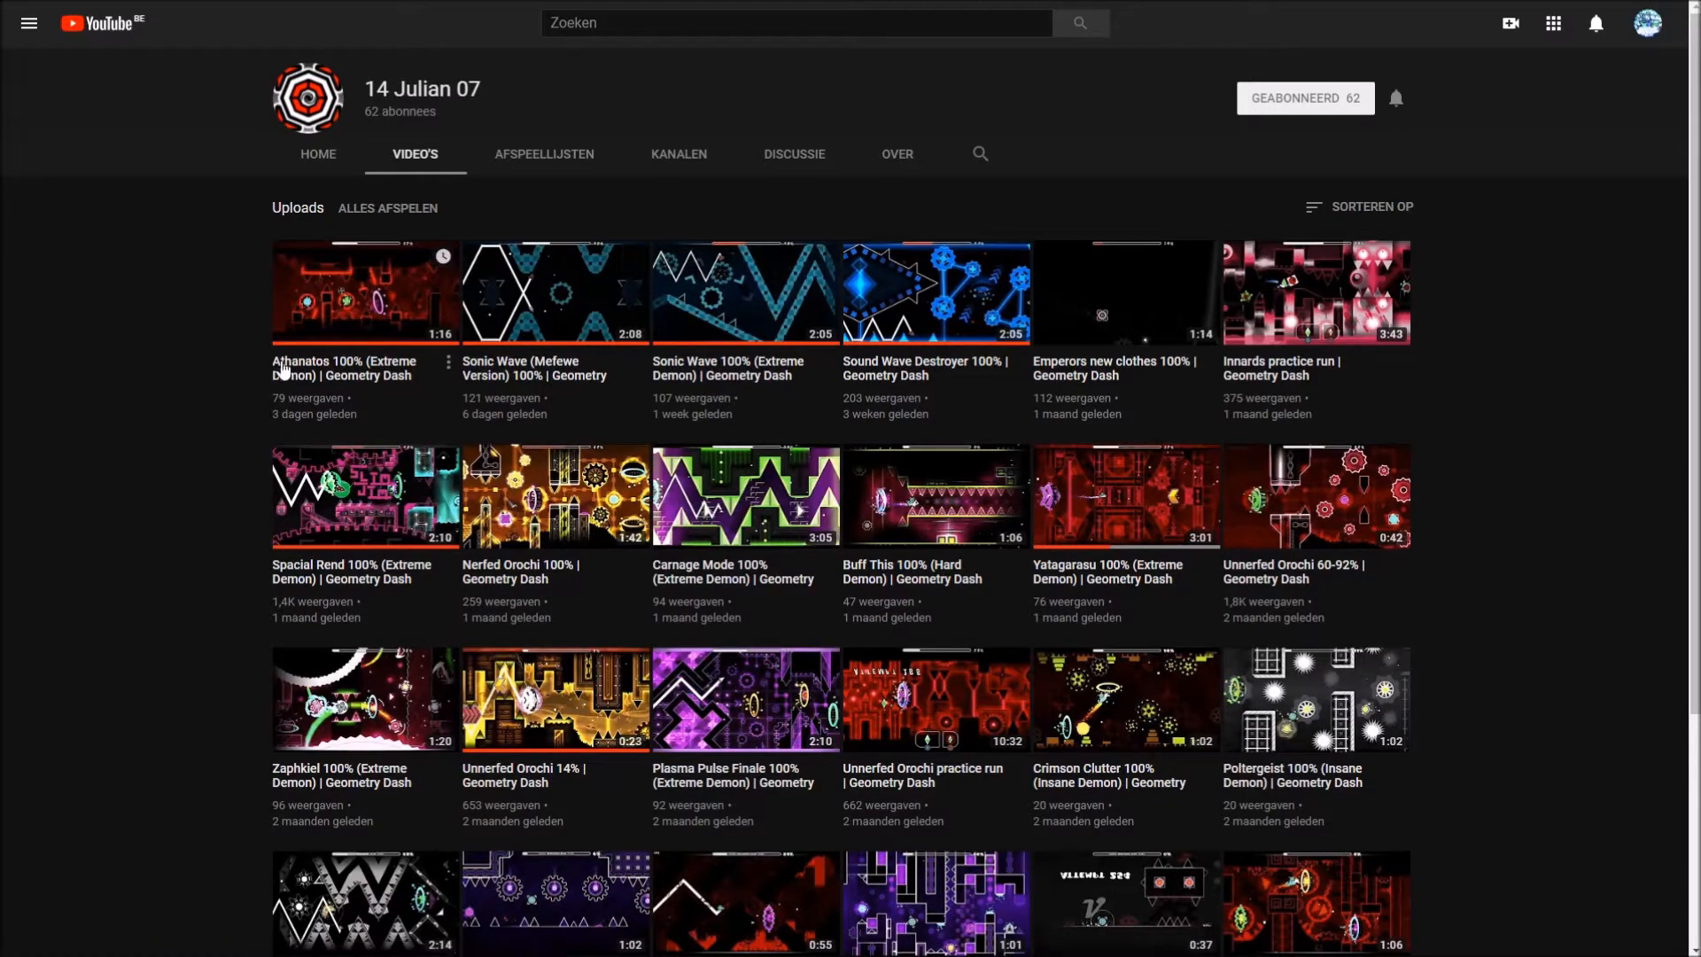
mouse_move(341, 170)
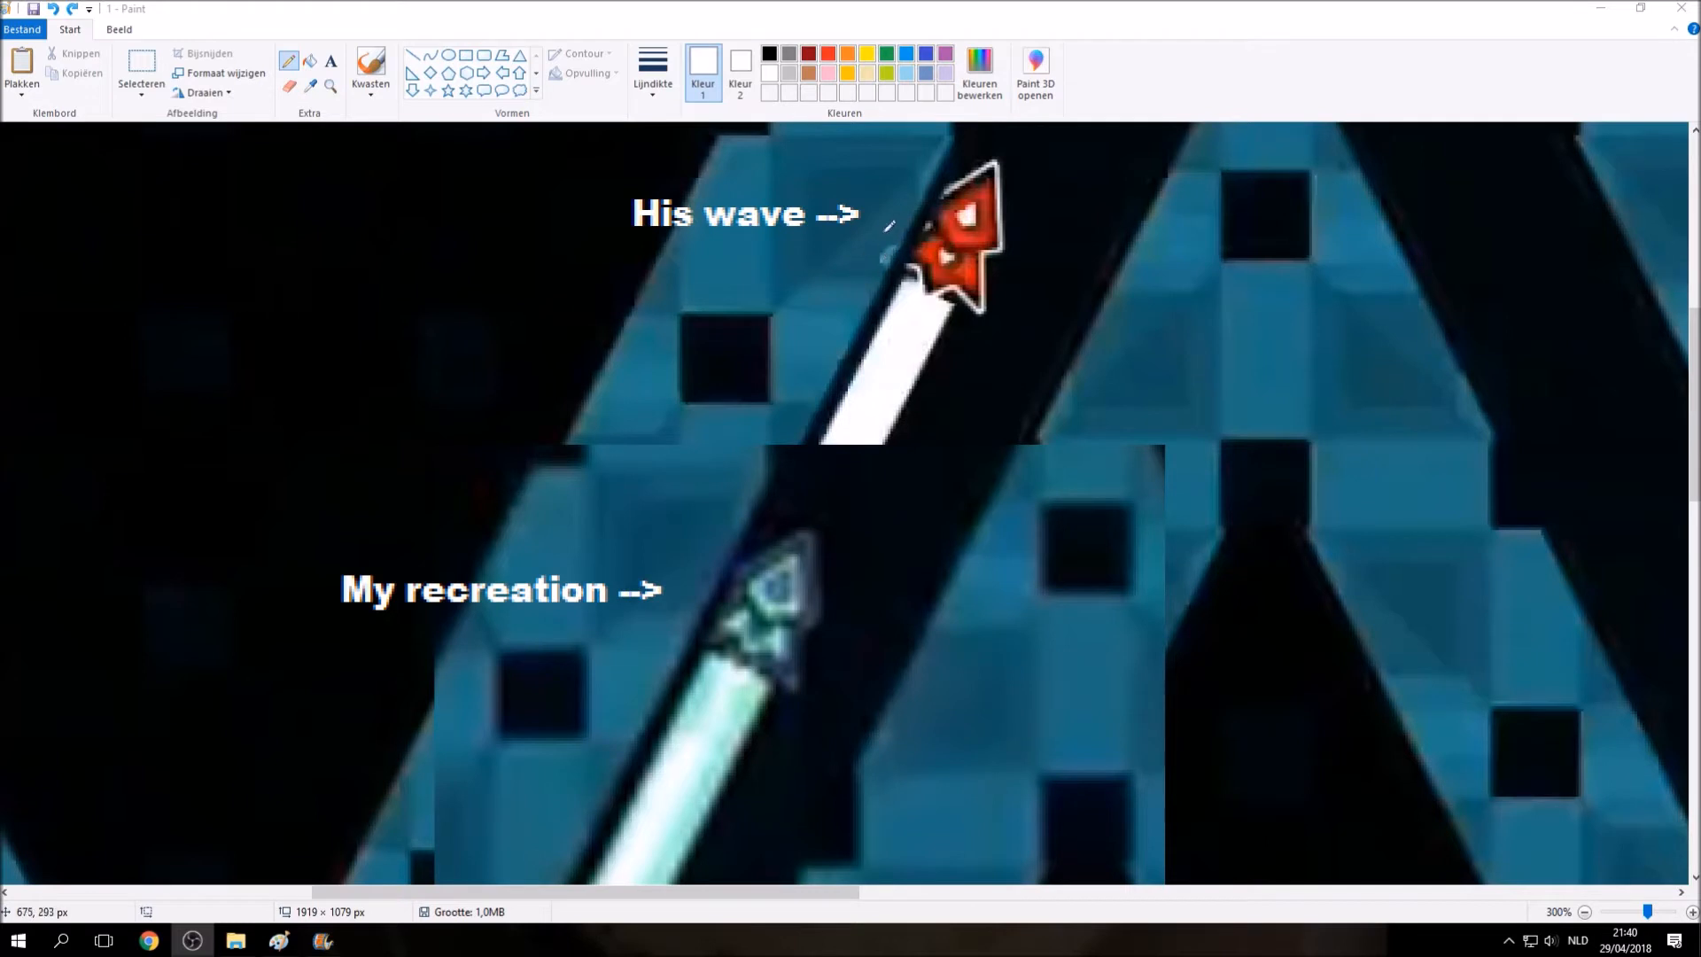
mouse_move(844, 500)
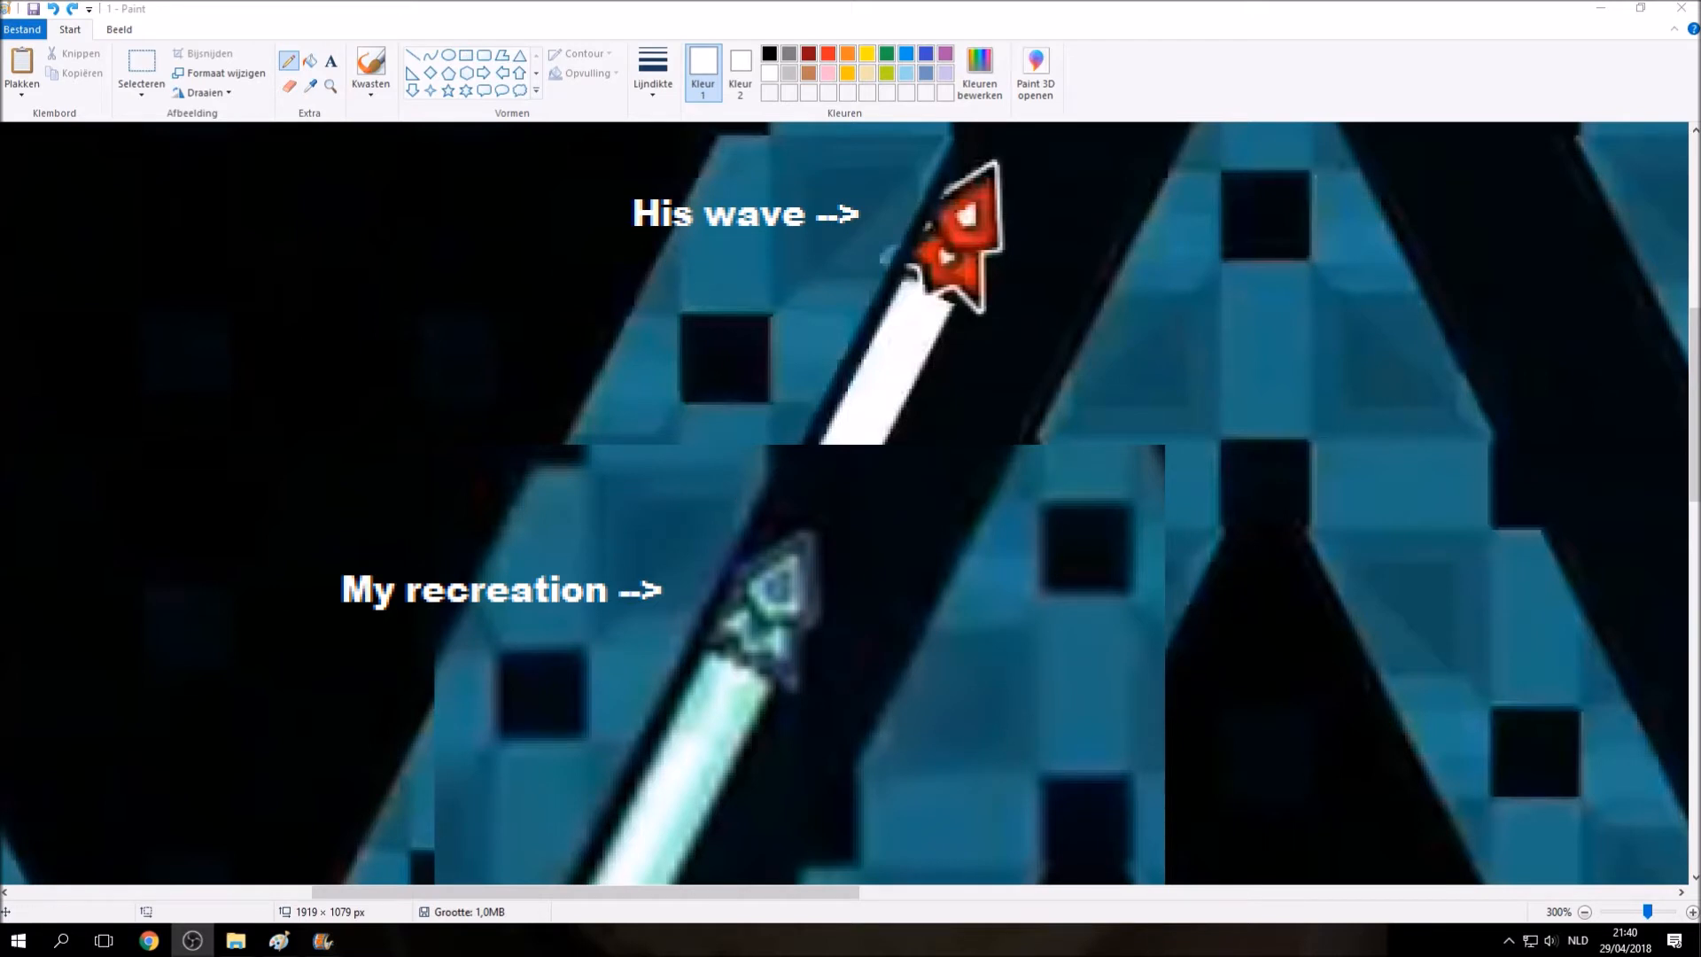
mouse_move(1431, 424)
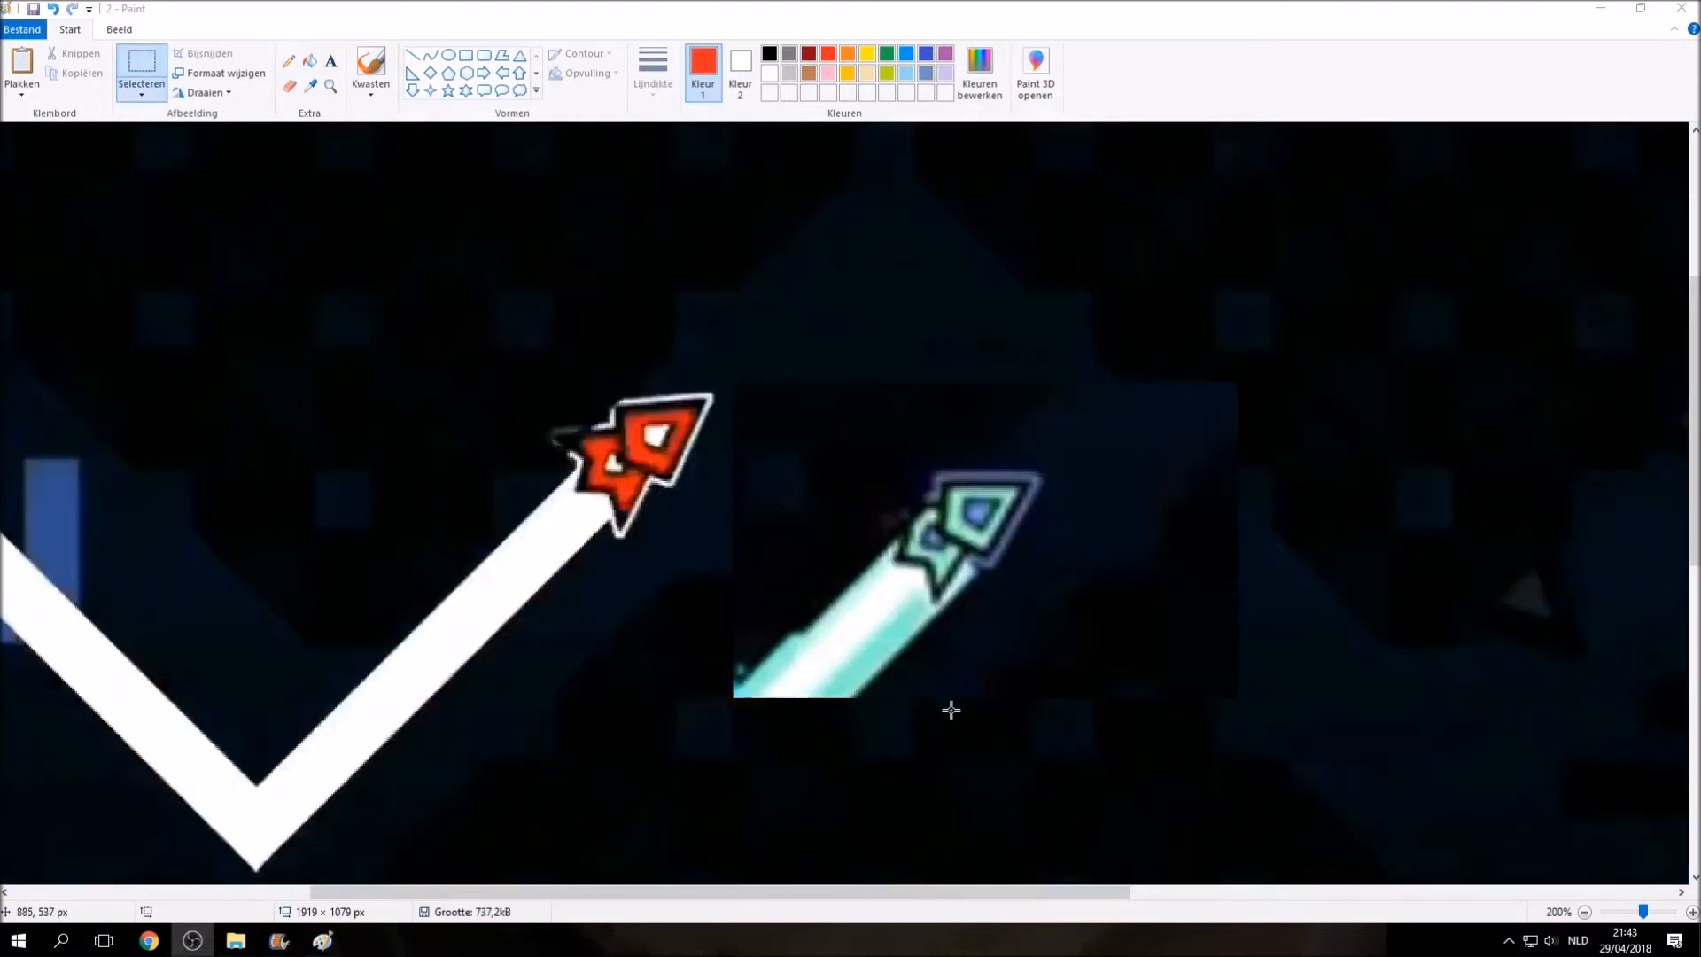
mouse_move(510, 462)
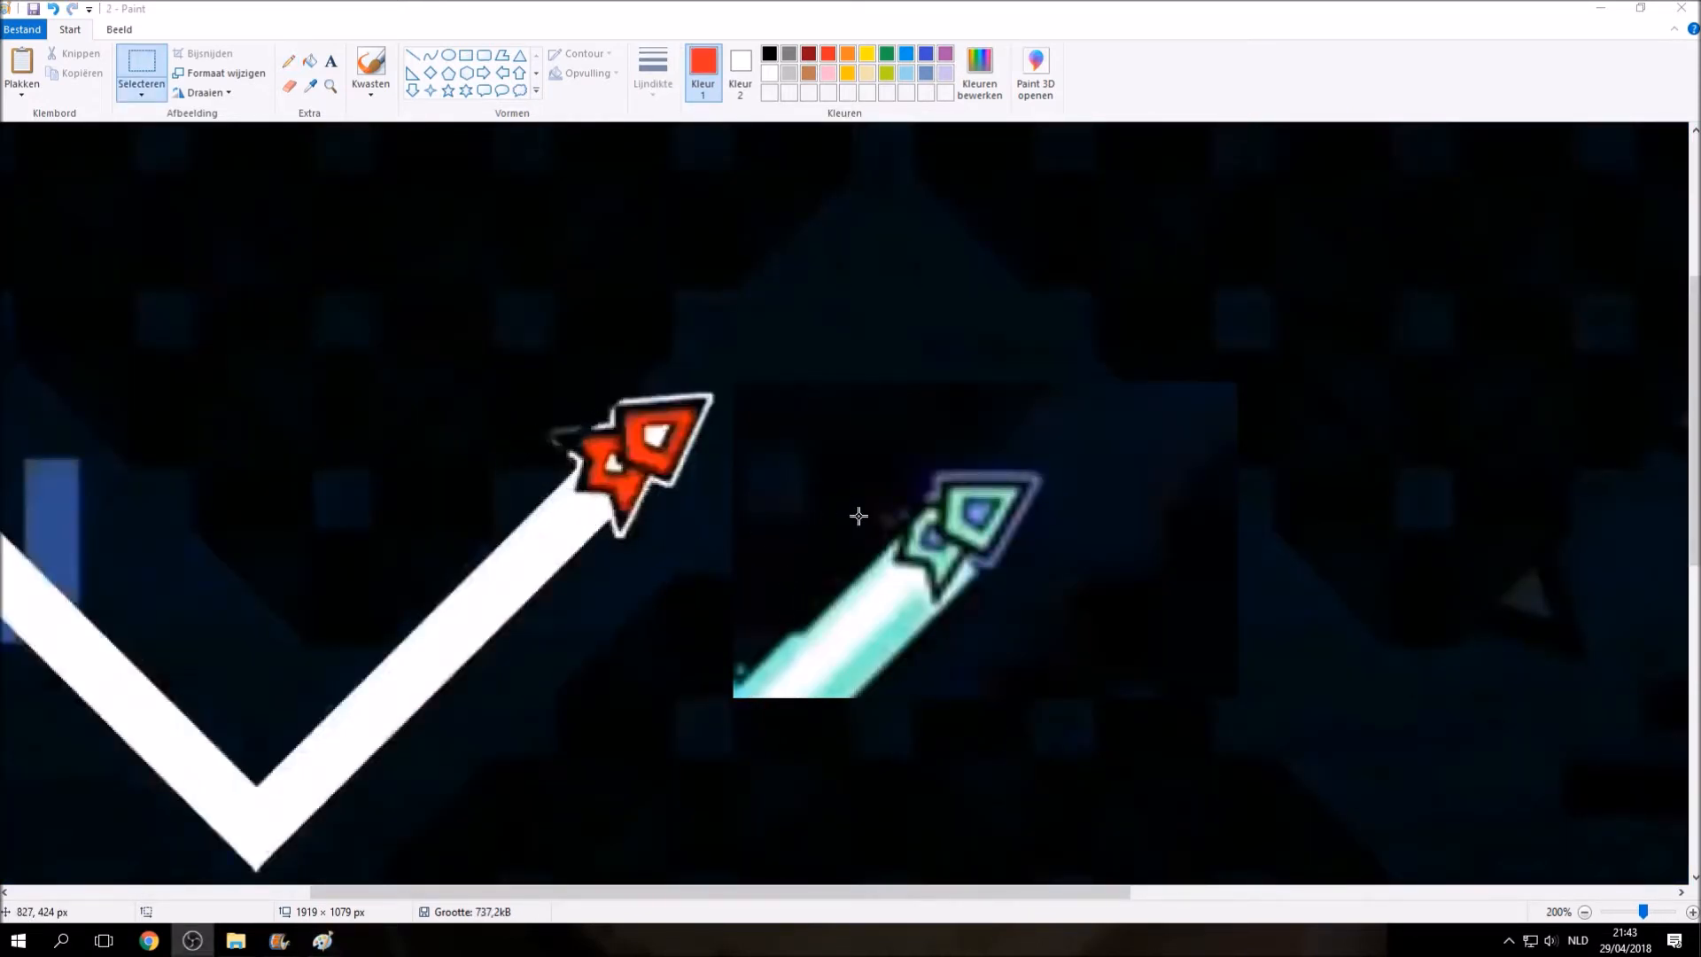
mouse_move(897, 540)
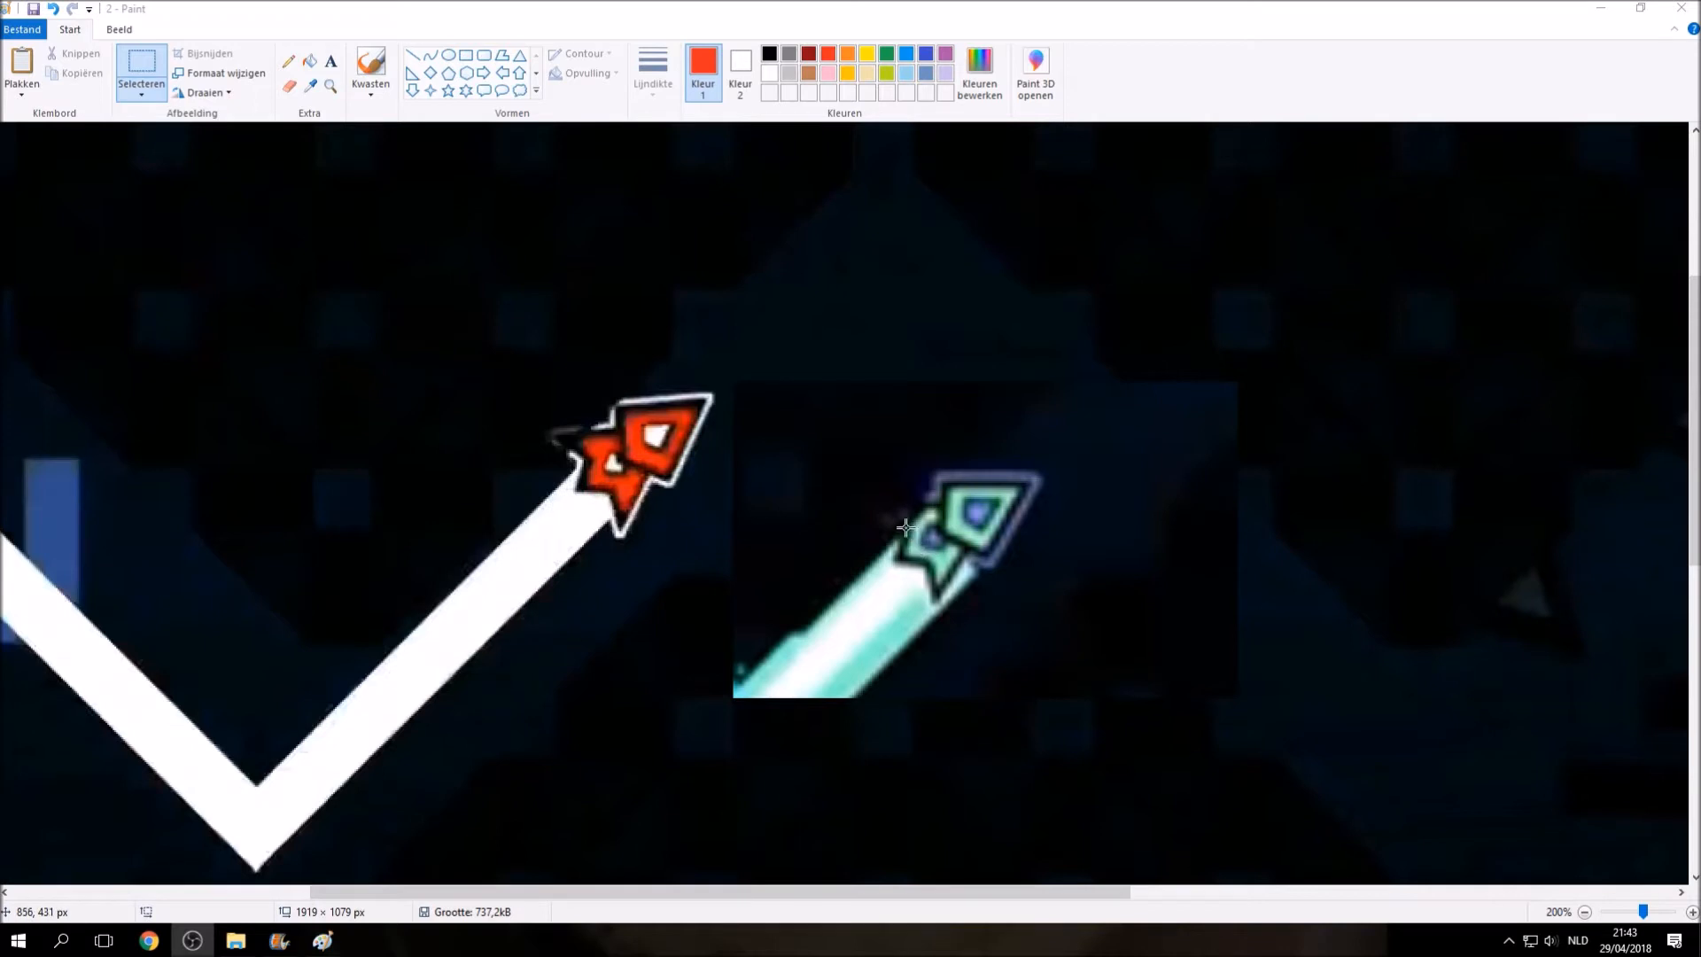
mouse_move(900, 530)
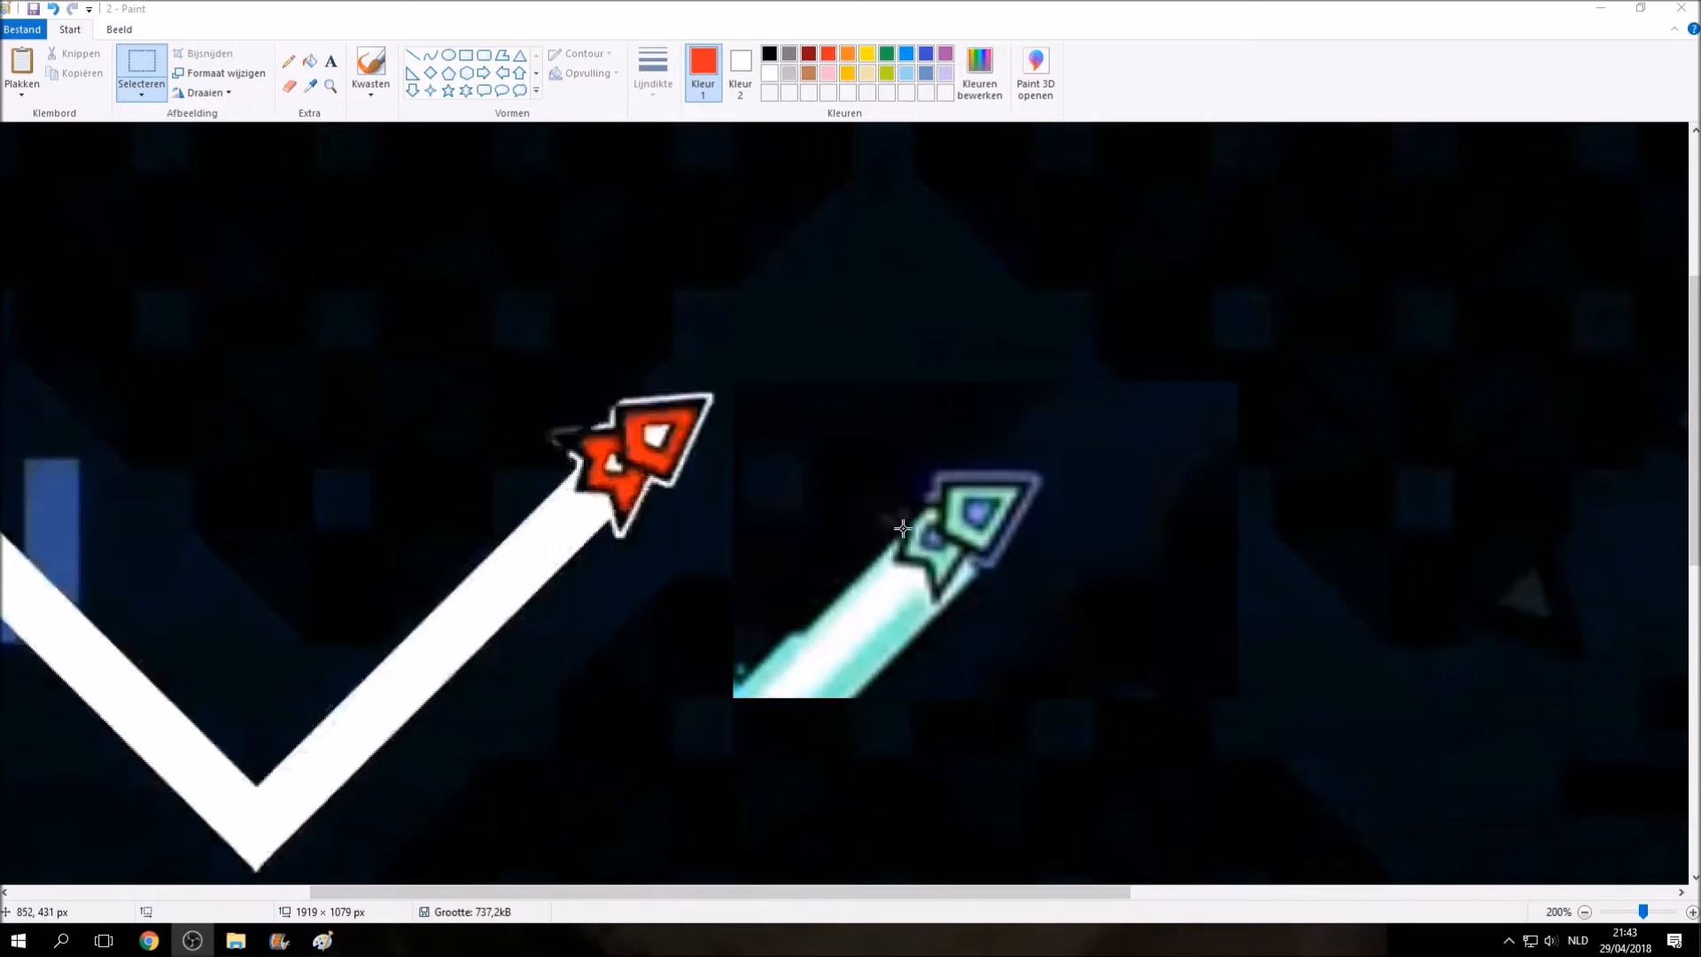
mouse_move(562, 443)
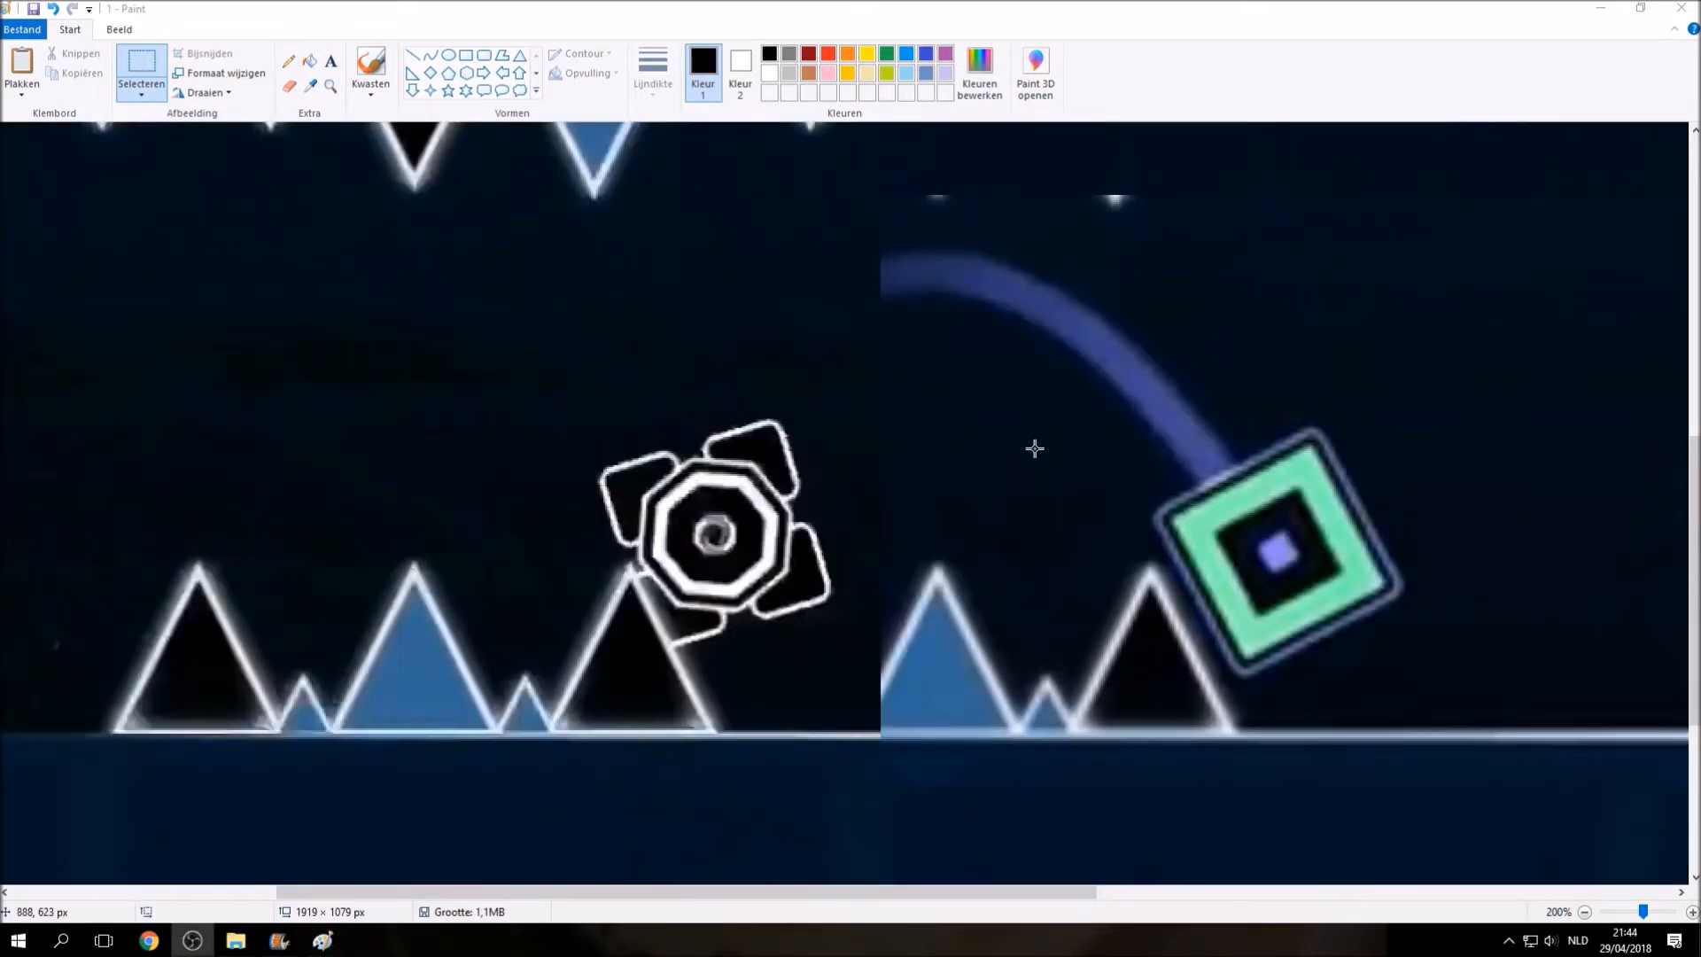
mouse_move(603, 625)
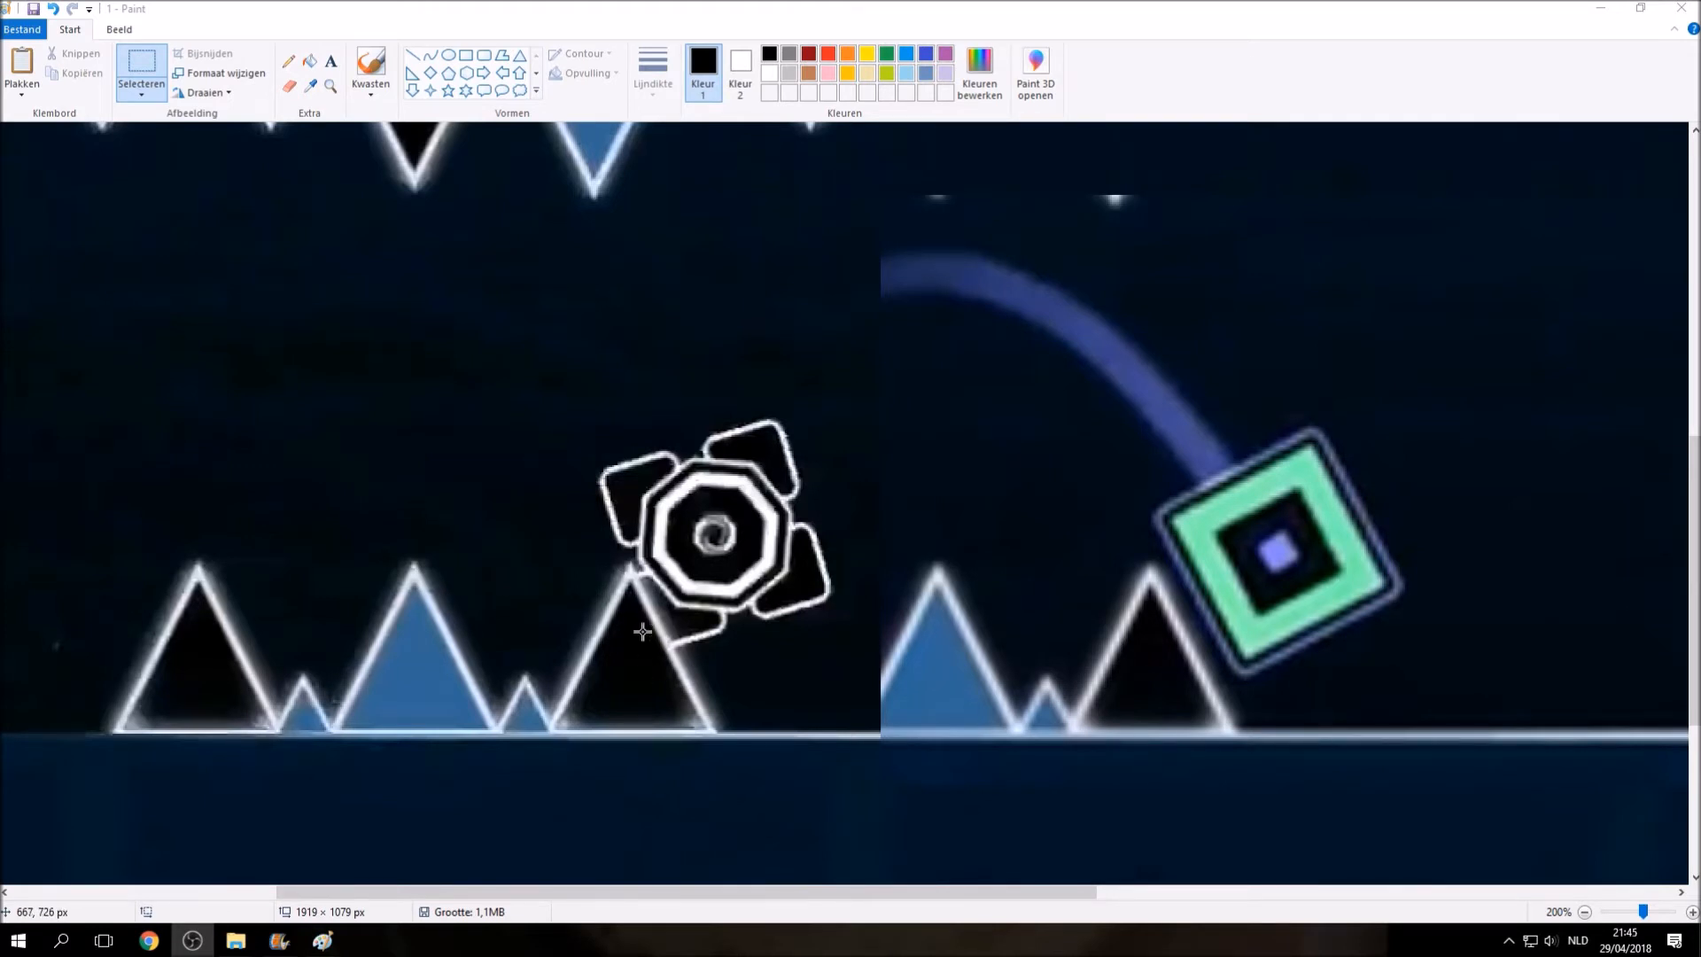
mouse_move(771, 555)
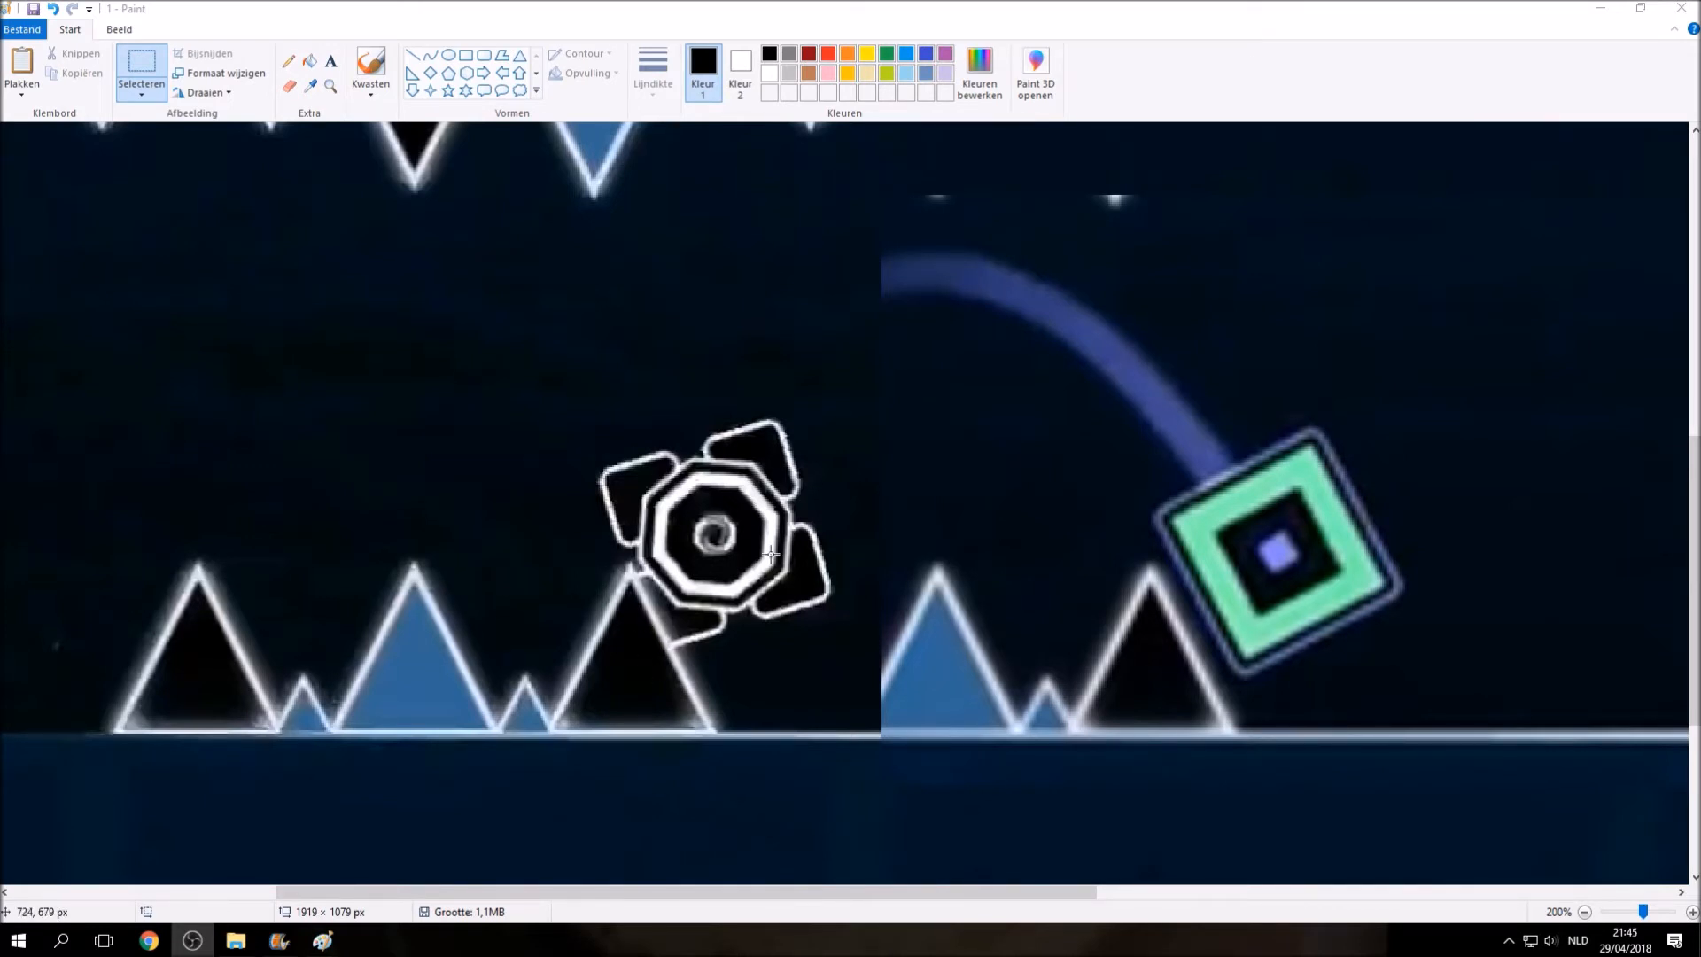
mouse_move(1312, 466)
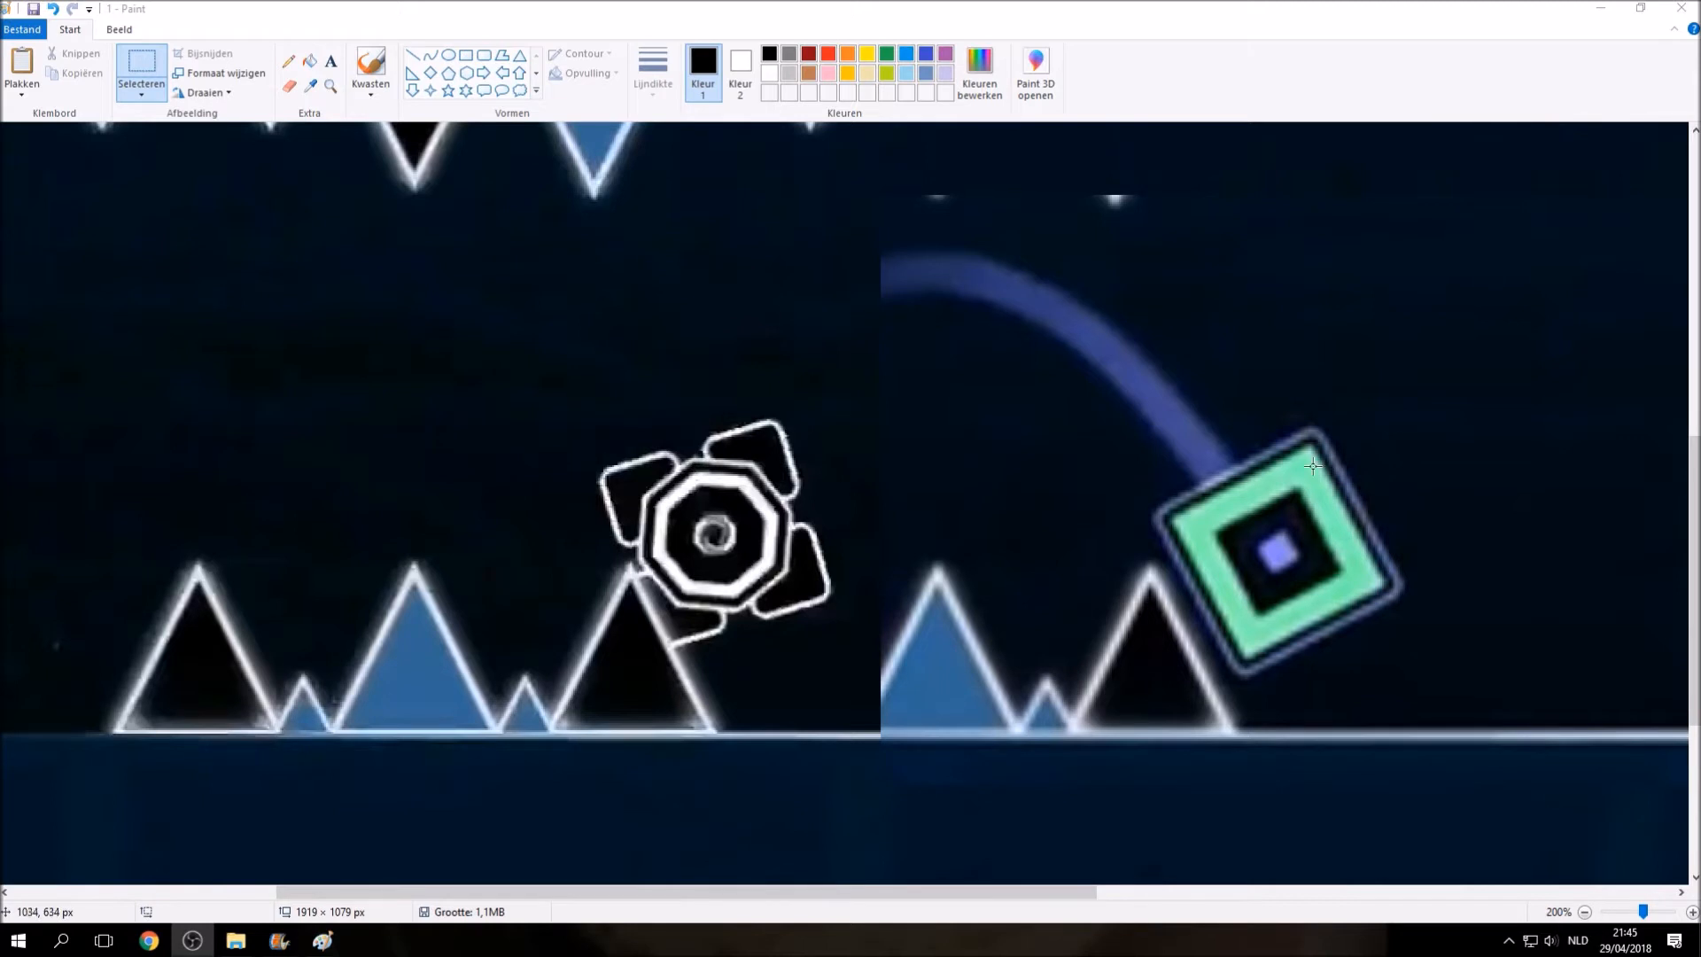
mouse_move(1298, 468)
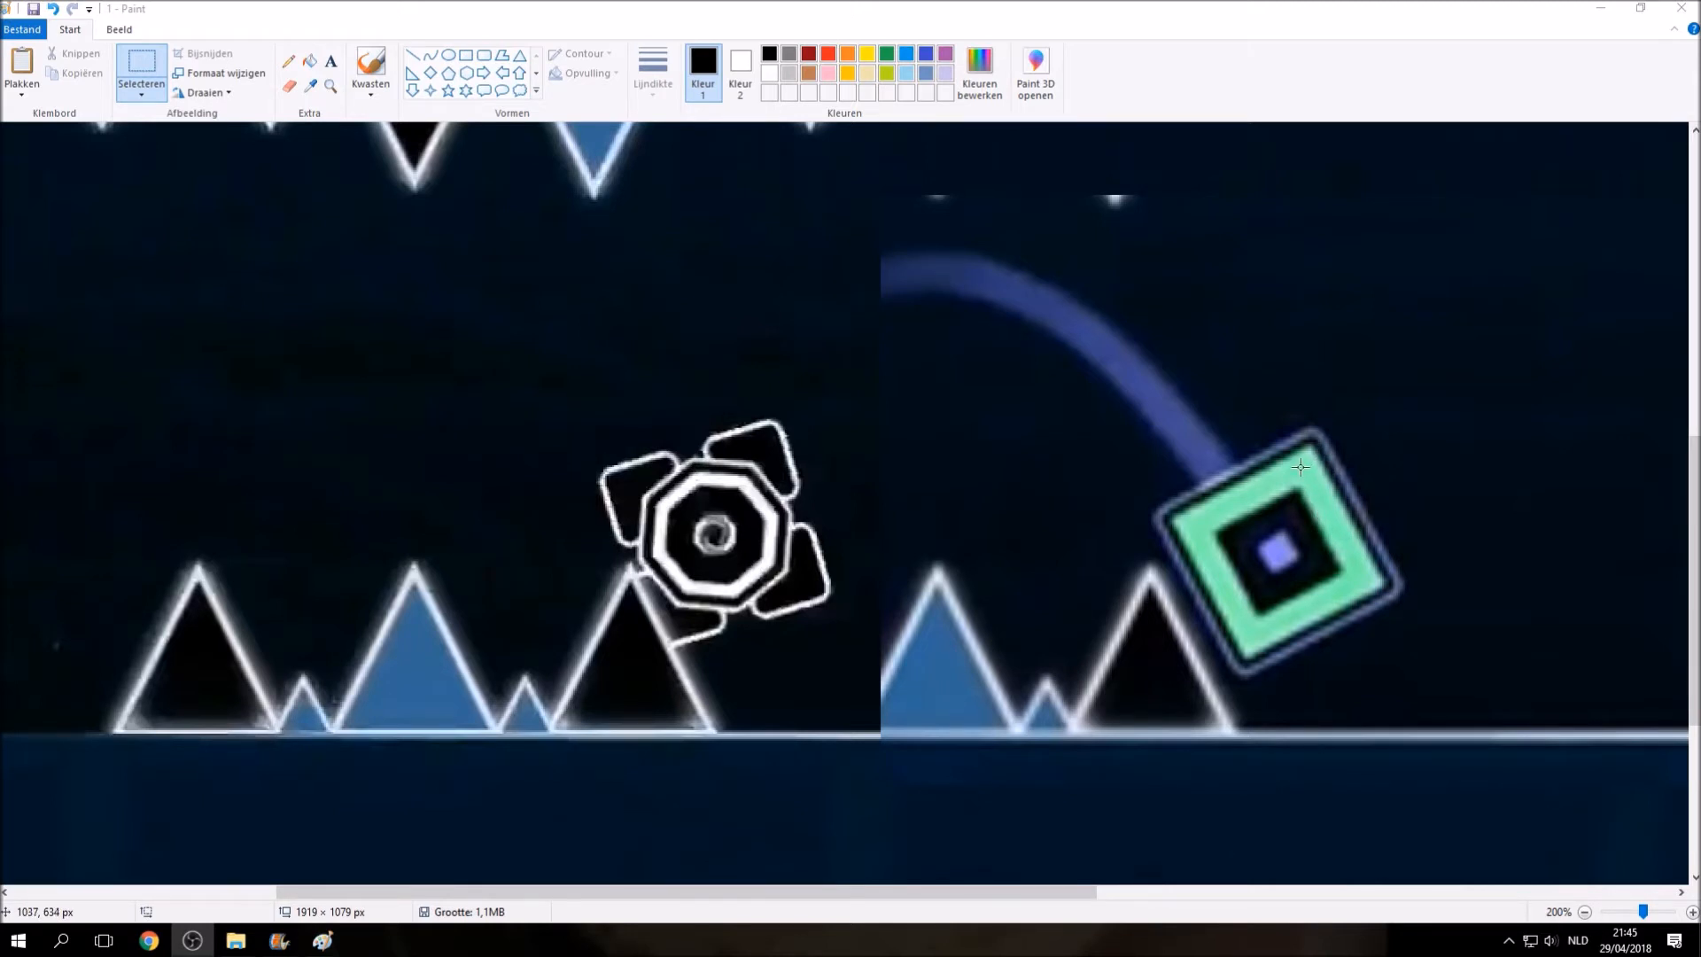
mouse_move(1251, 565)
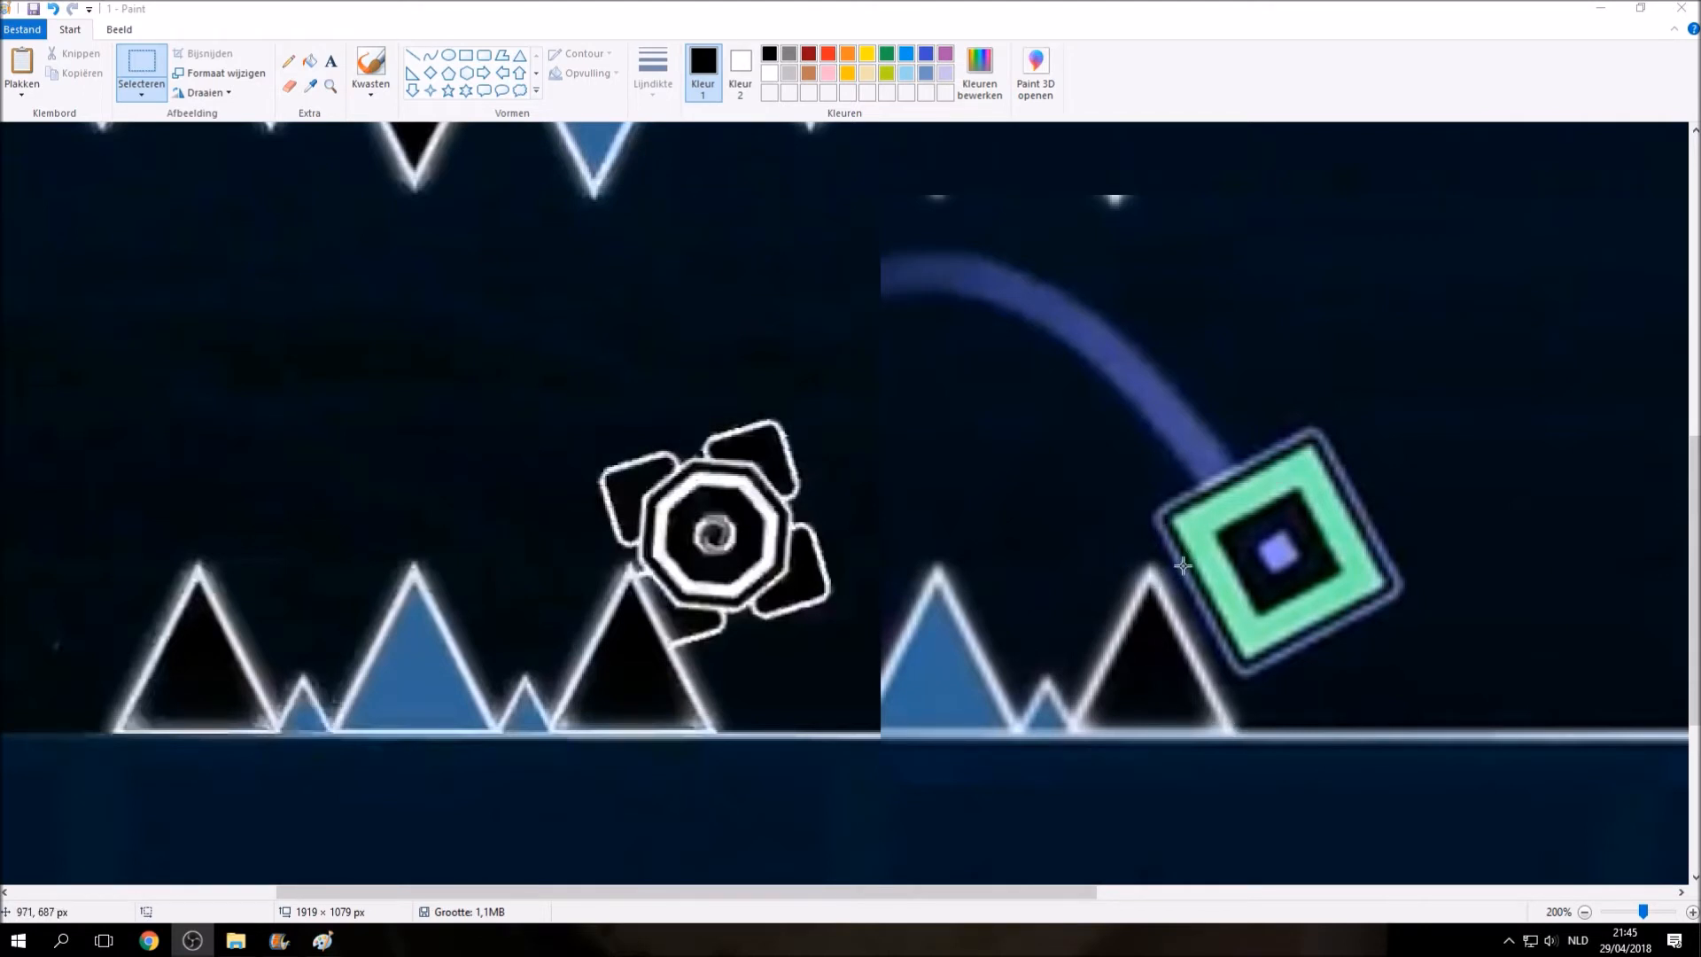
mouse_move(1167, 569)
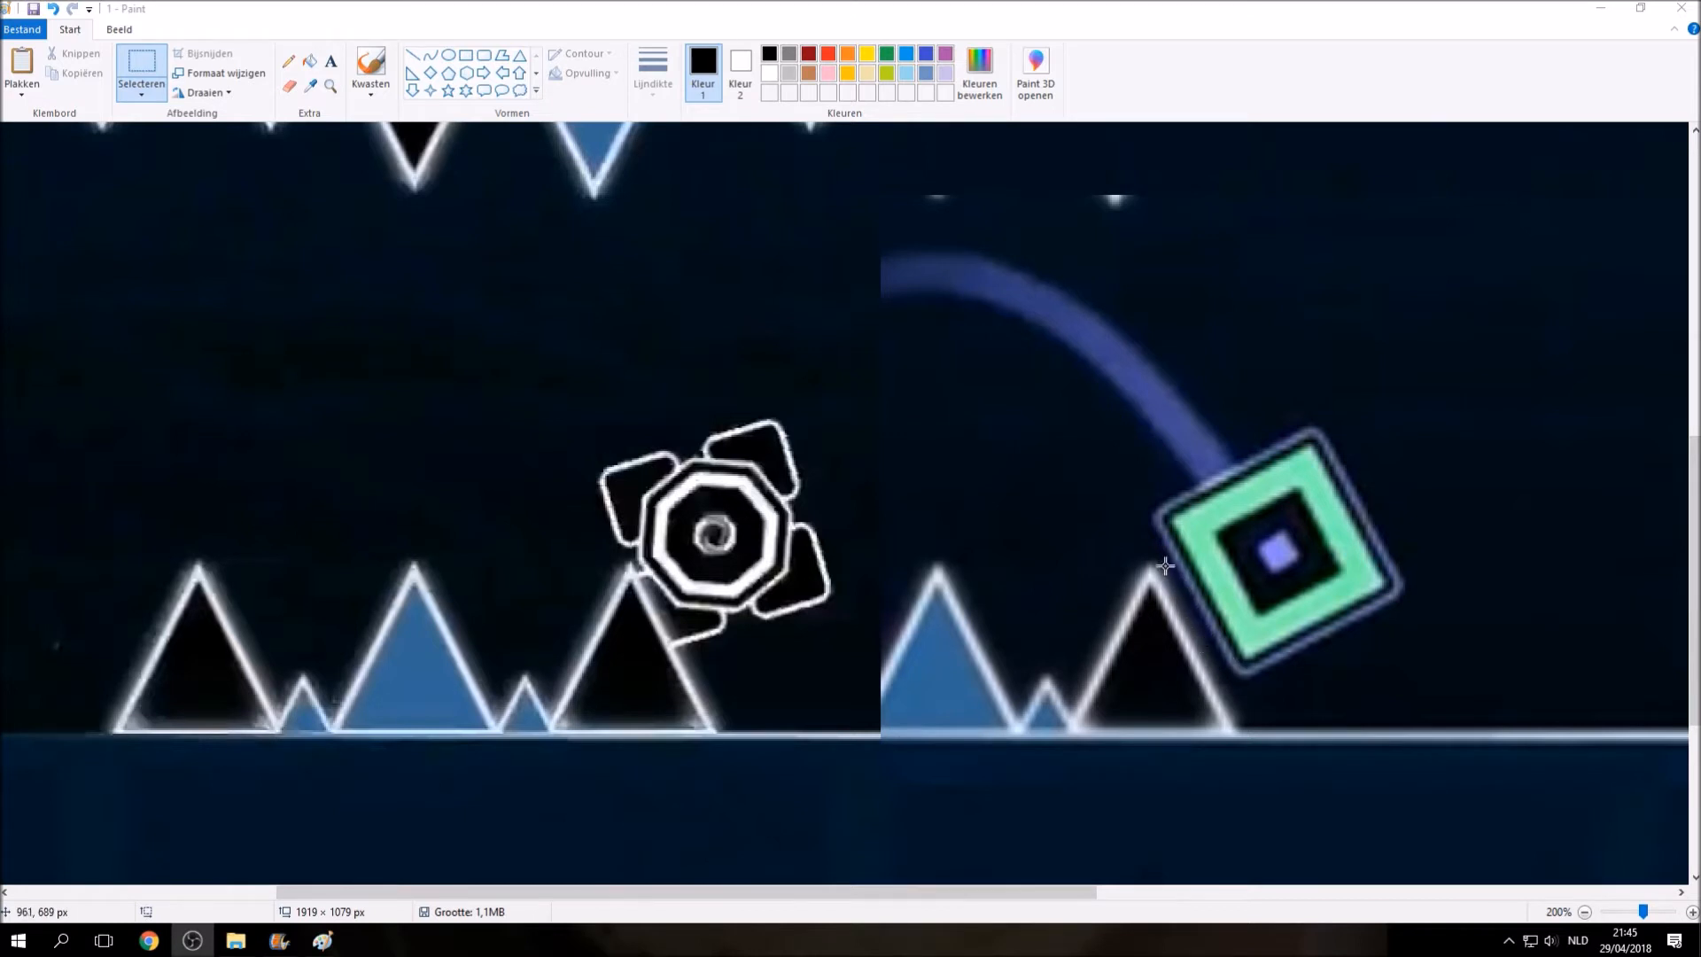
mouse_move(593, 505)
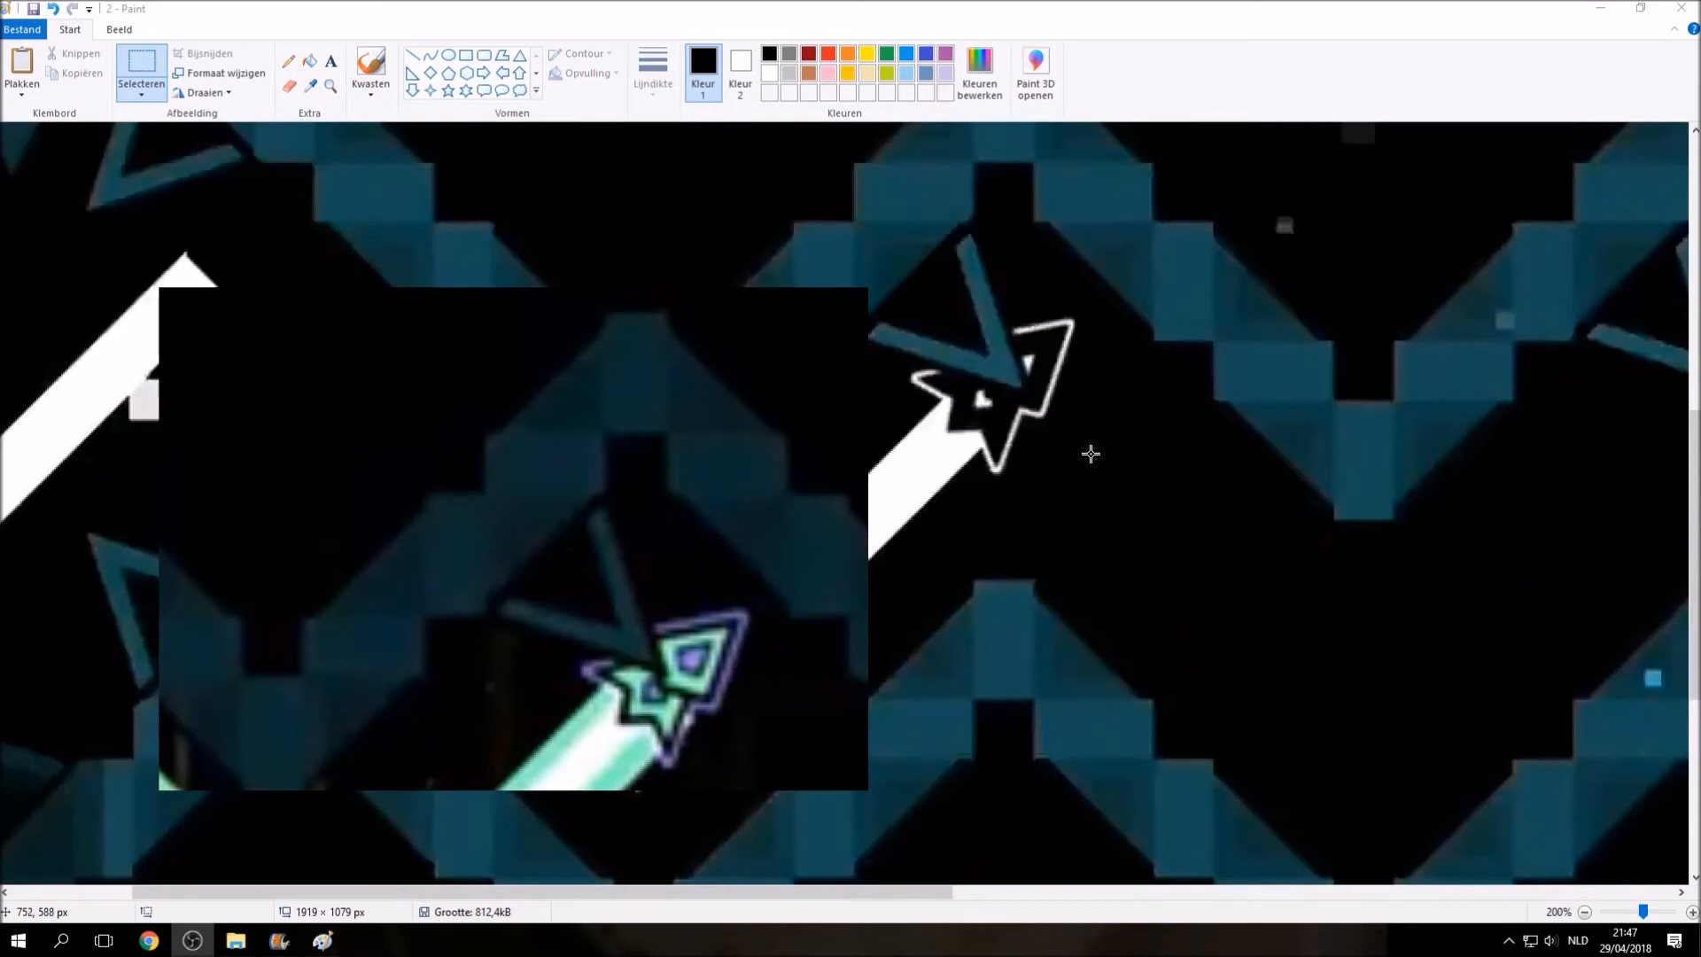
mouse_move(1059, 441)
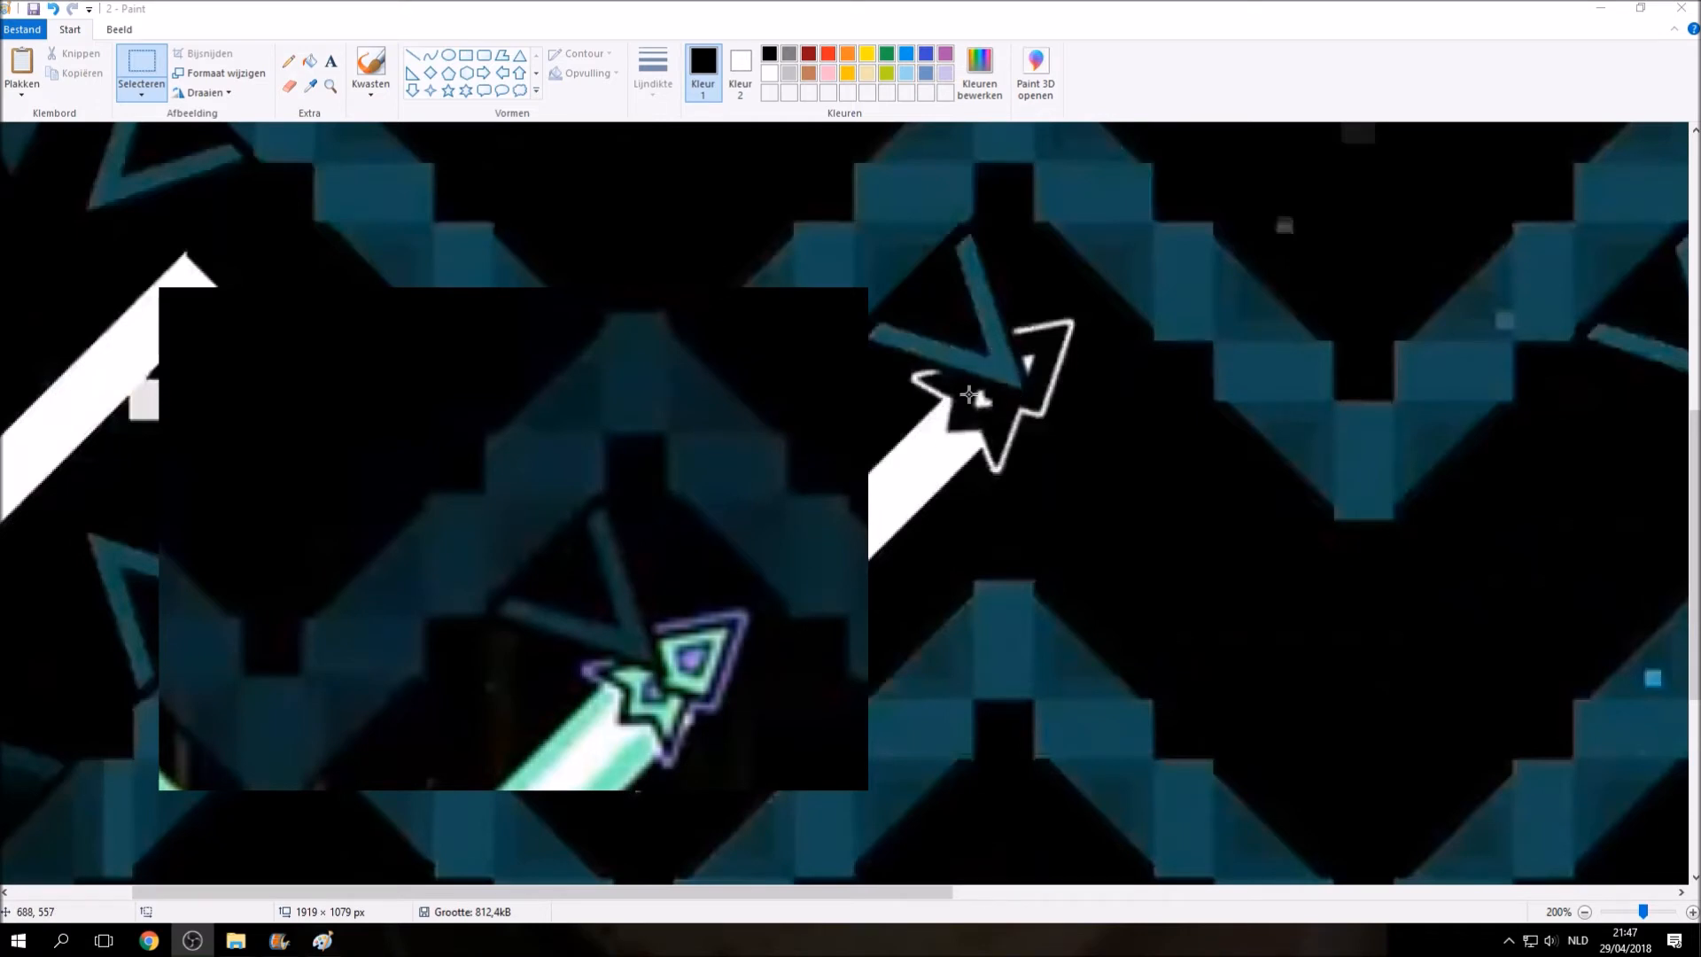
mouse_move(1026, 365)
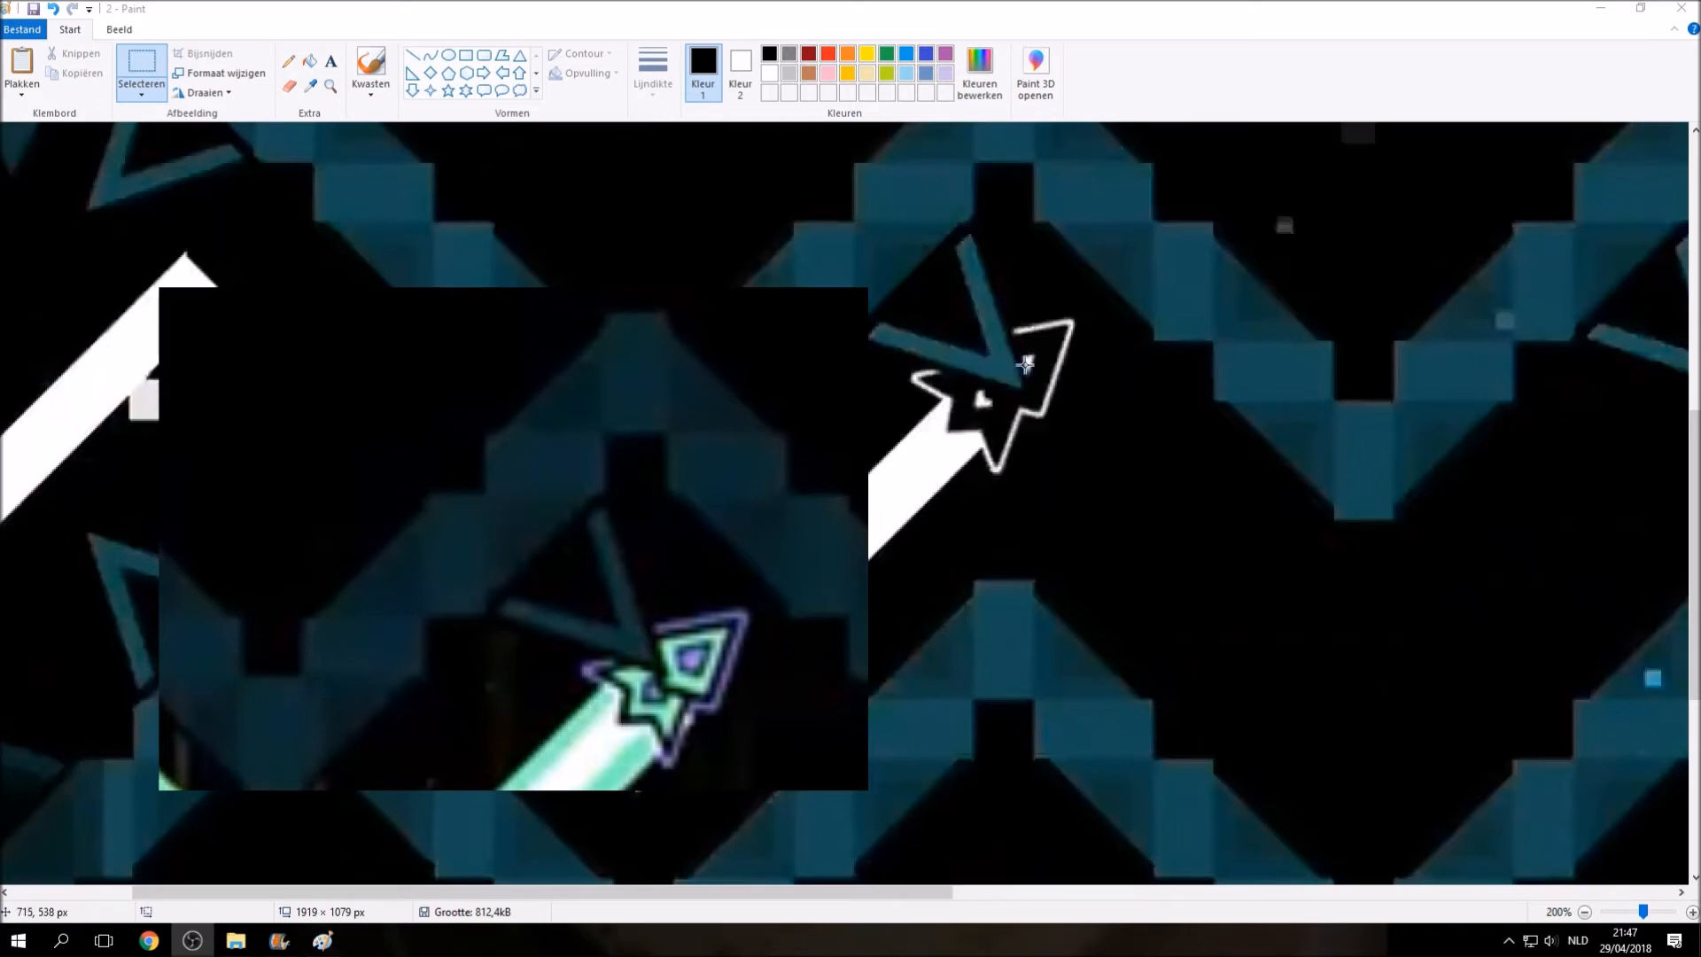
mouse_move(1008, 381)
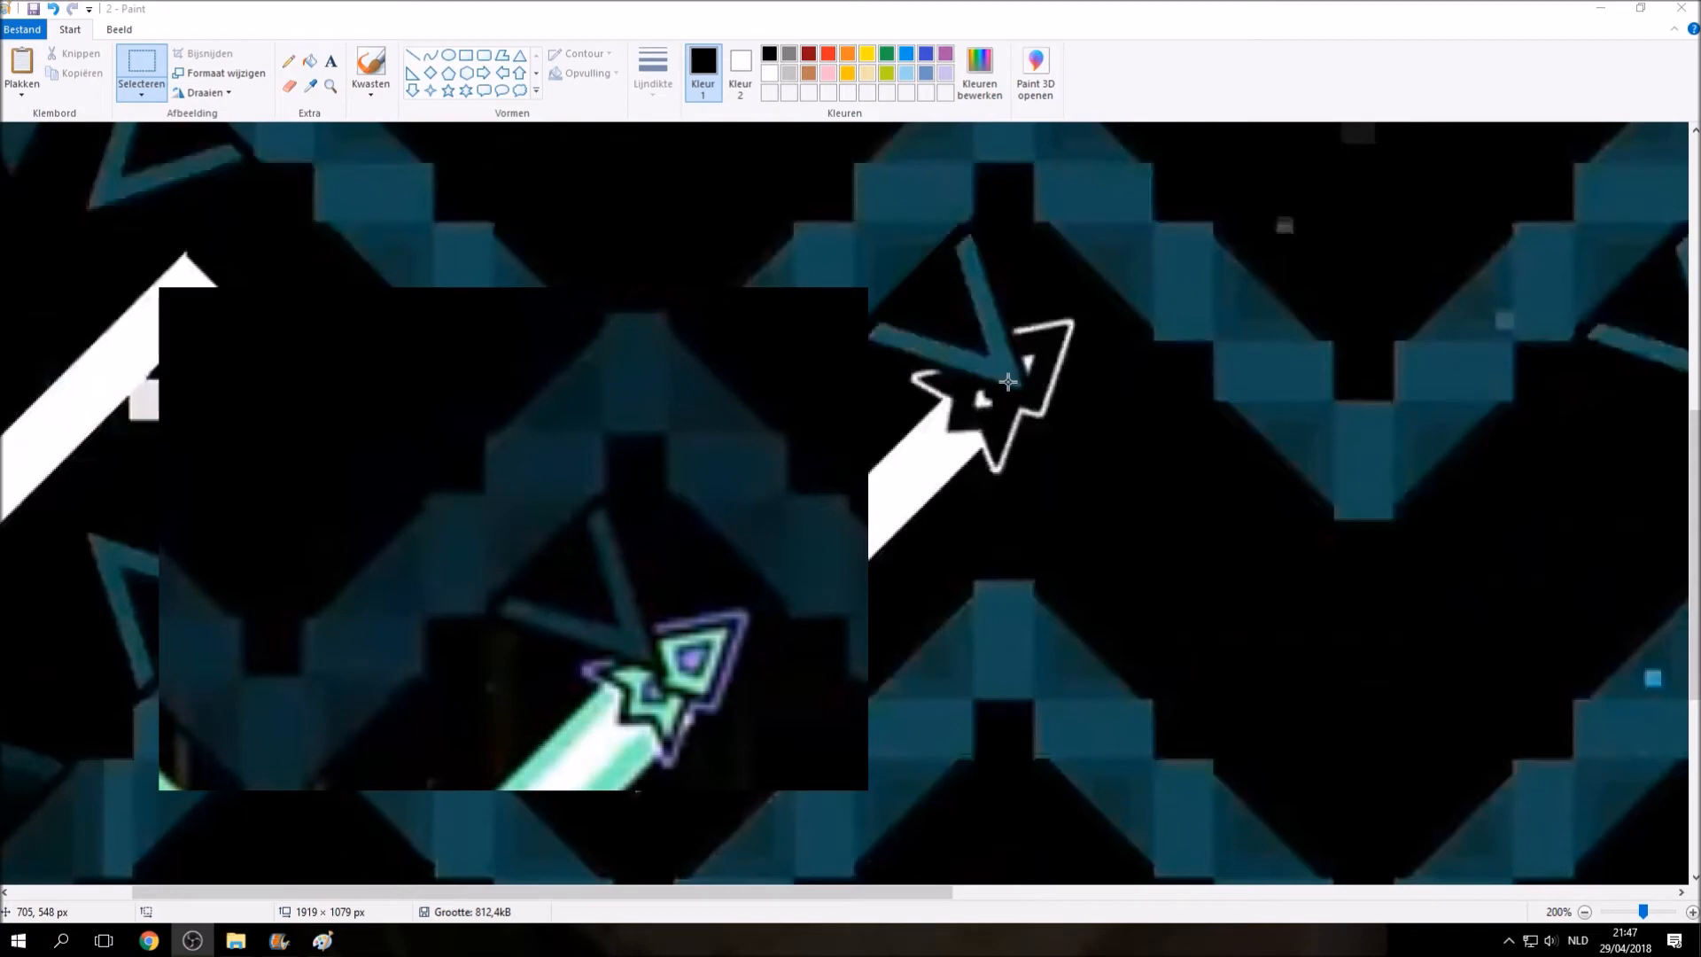
mouse_move(1008, 374)
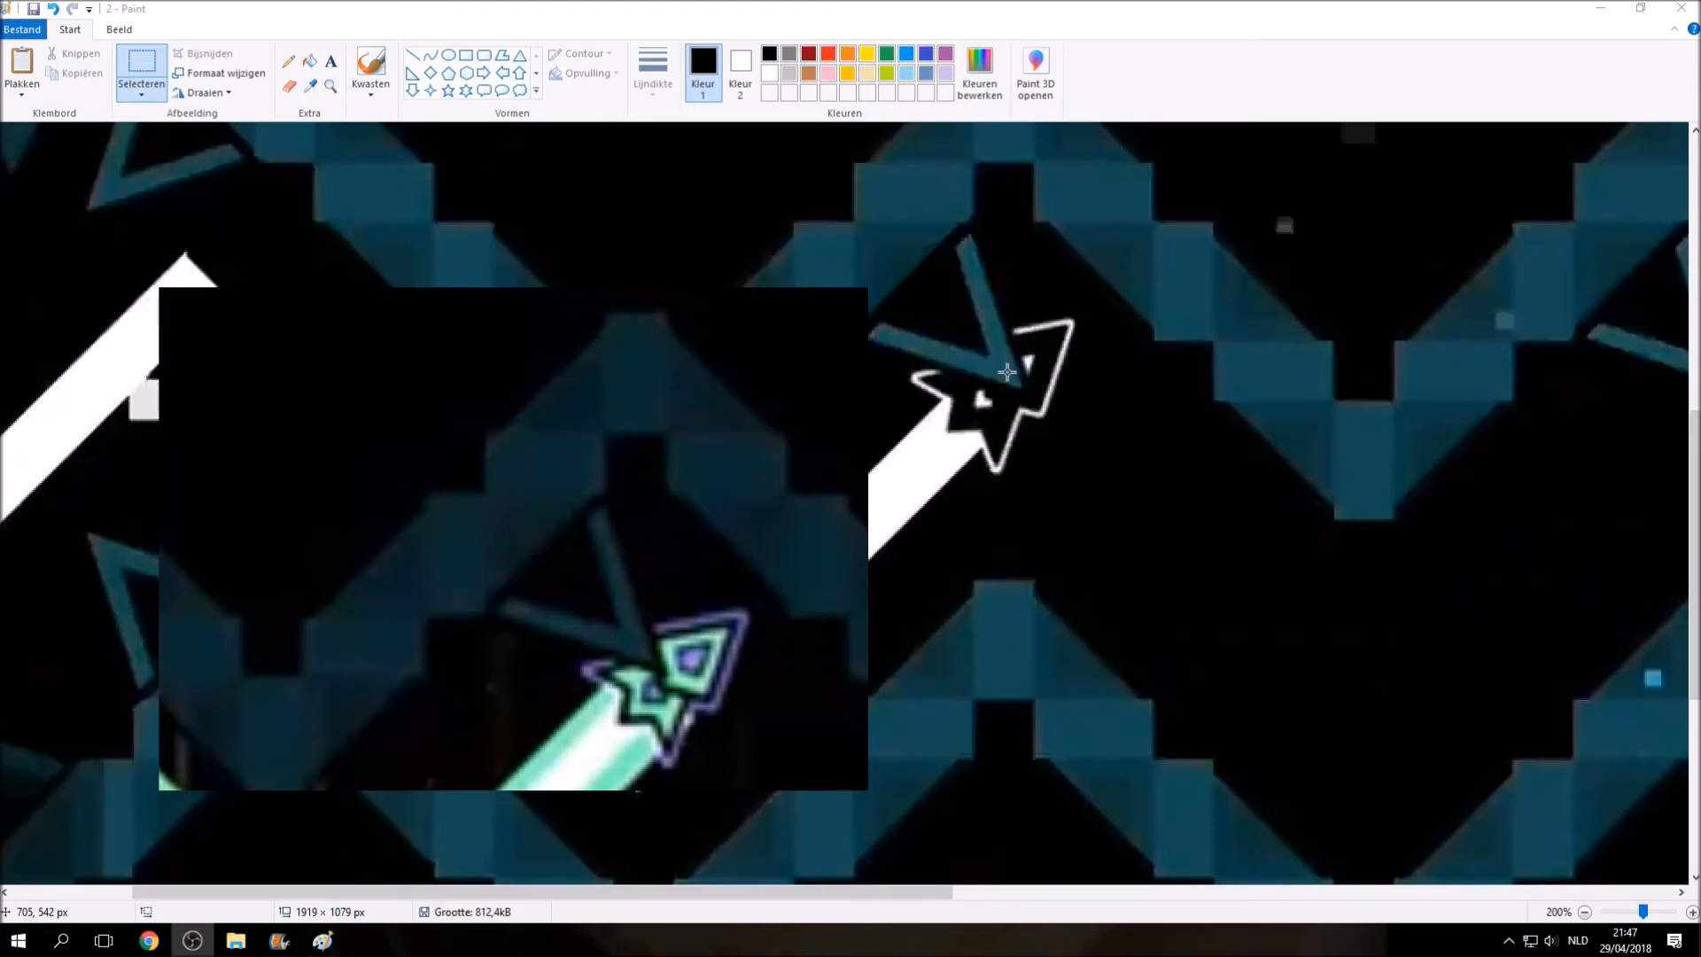
mouse_move(715, 733)
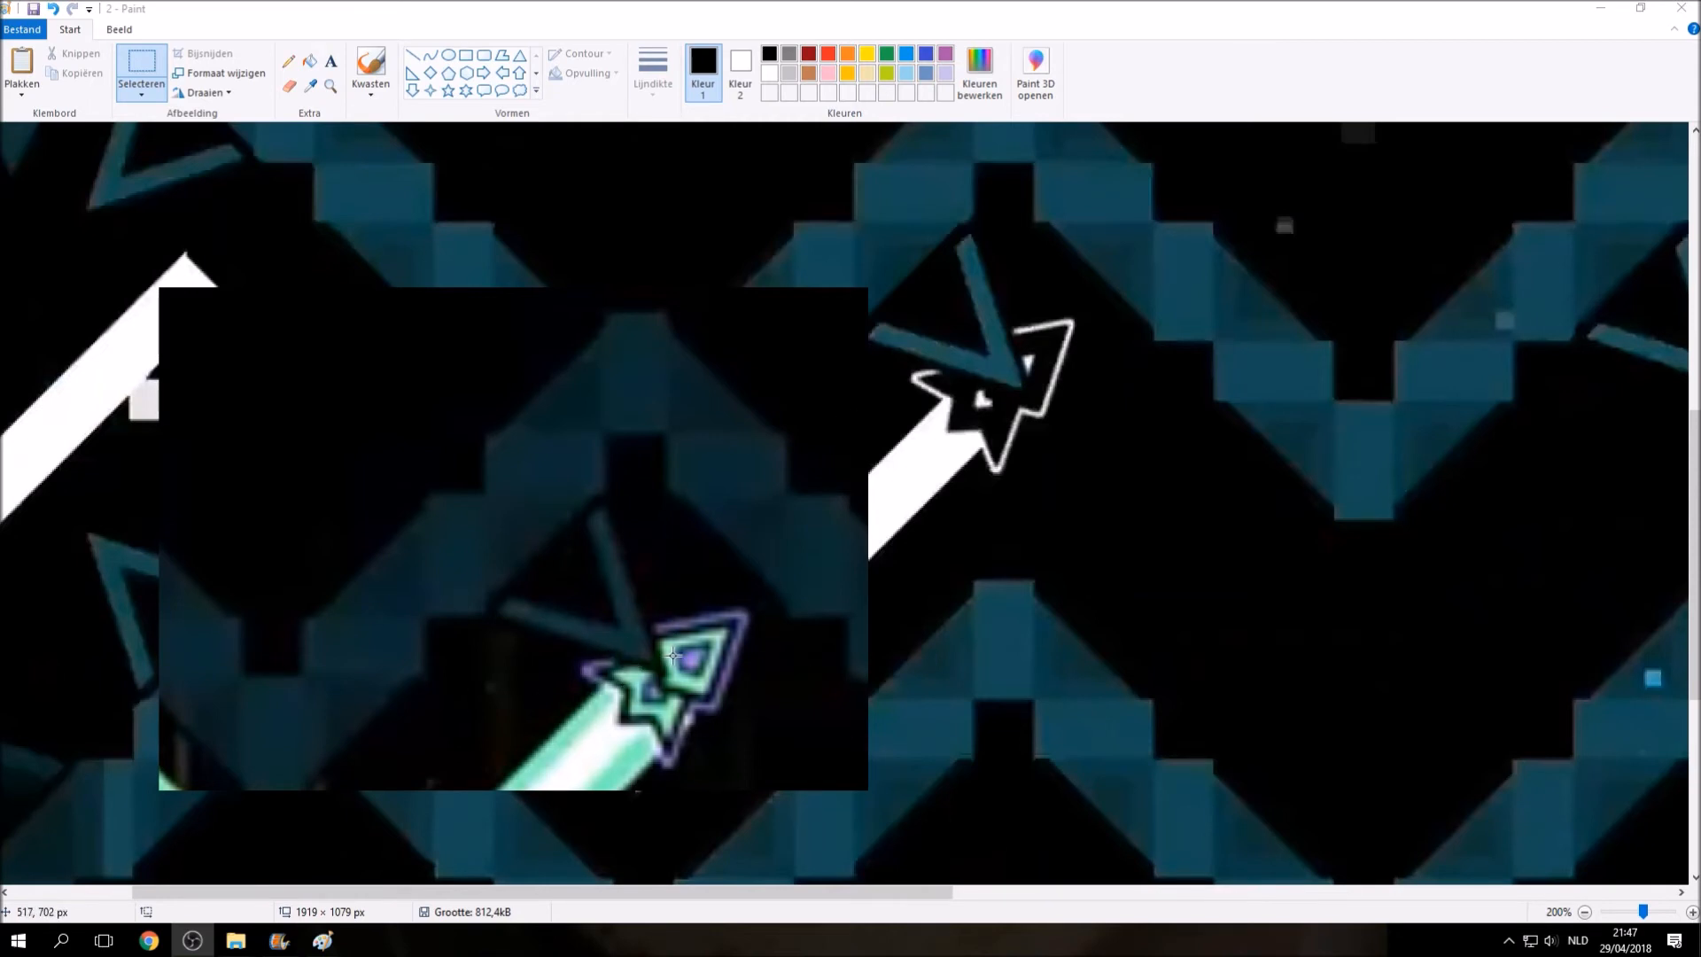
mouse_move(679, 654)
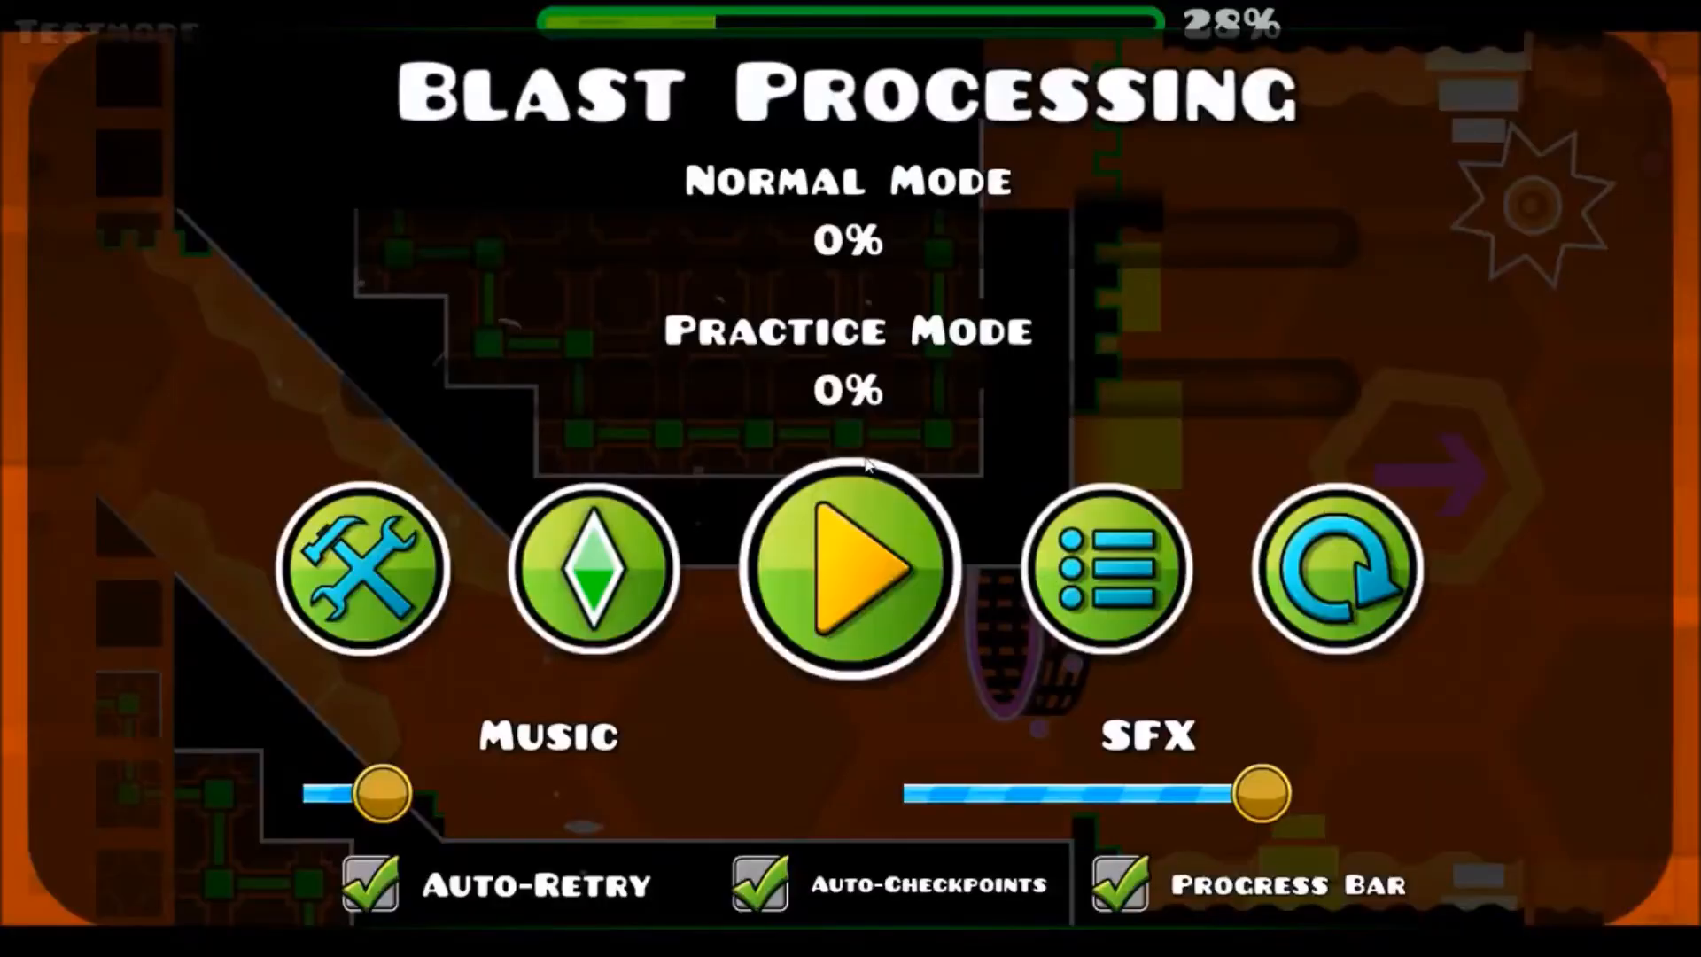
click(846, 569)
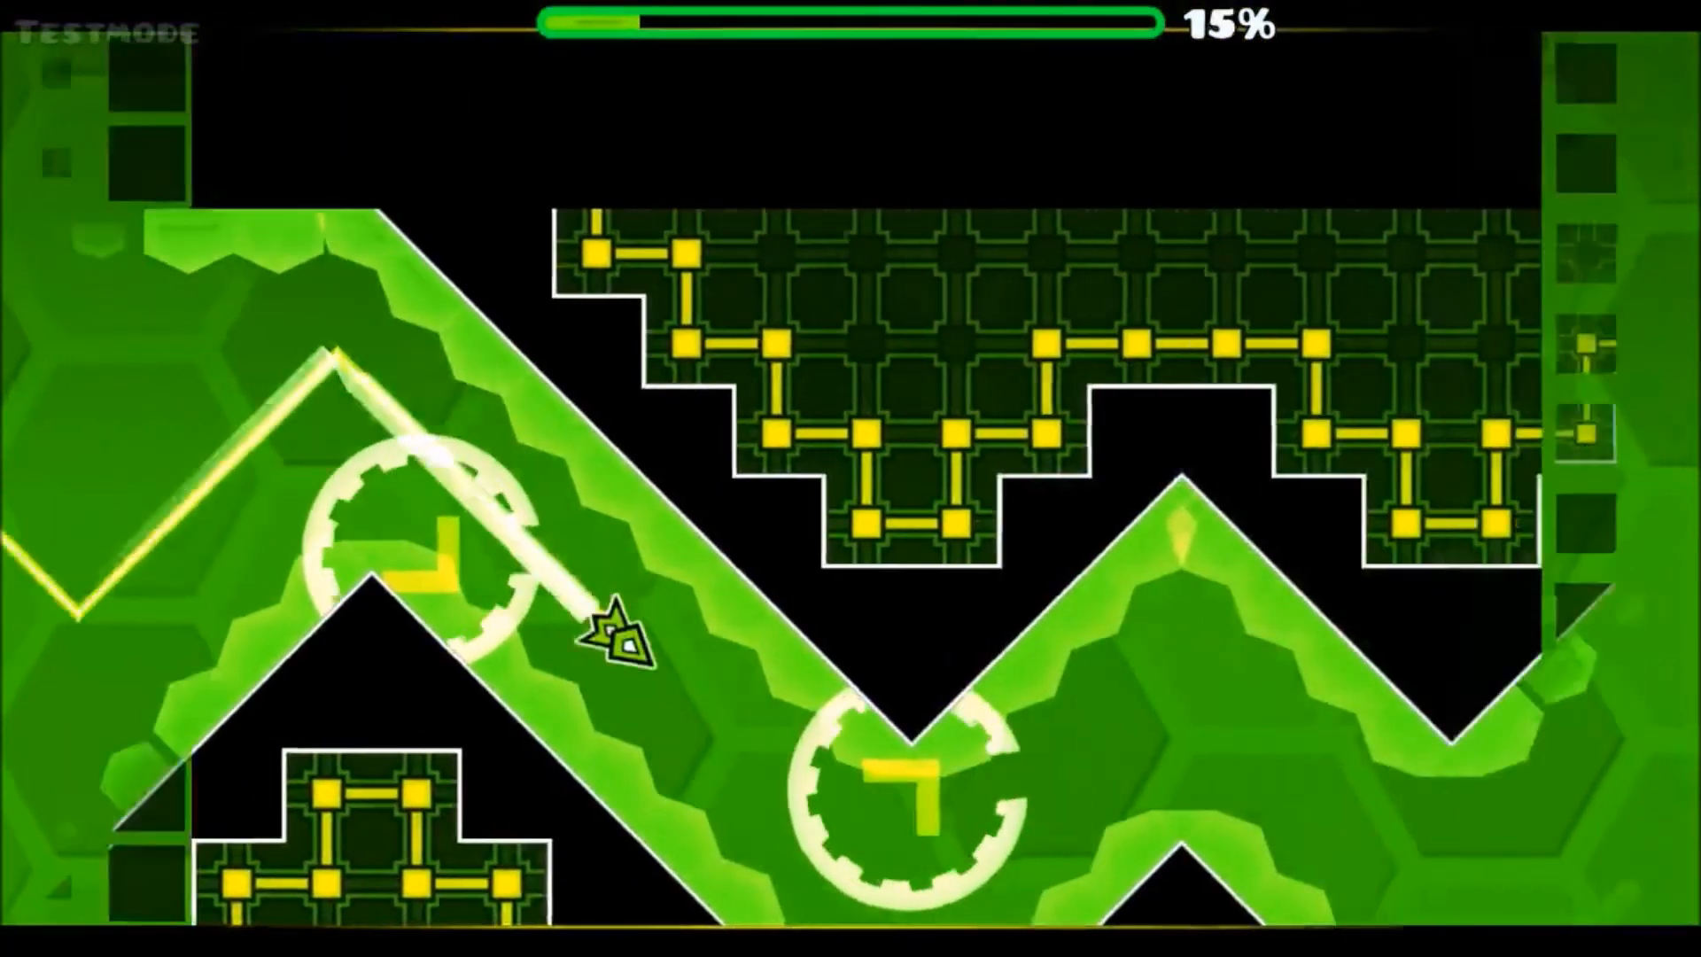